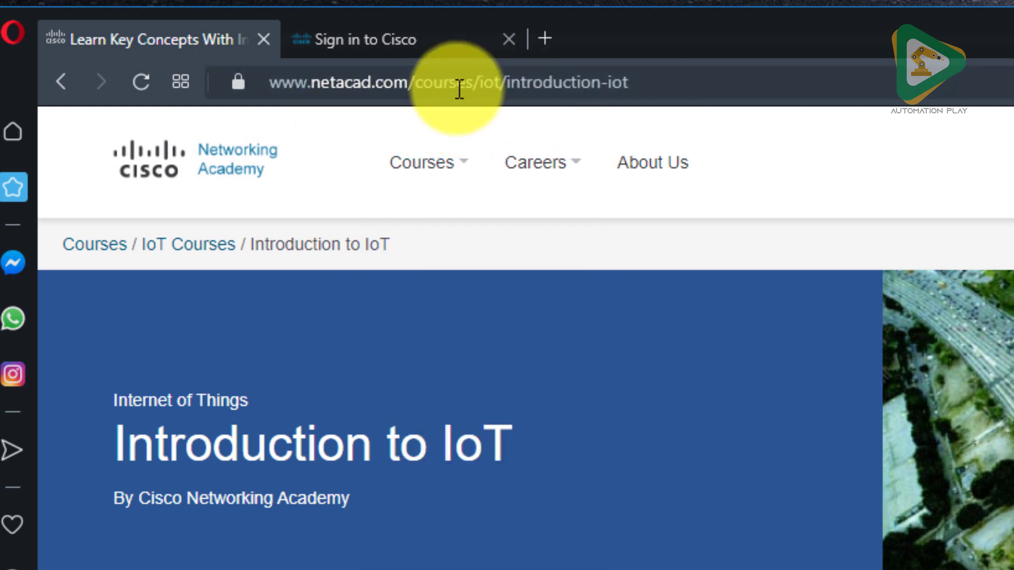
{"action": "mouse_move", "coordinate": [956, 310]}
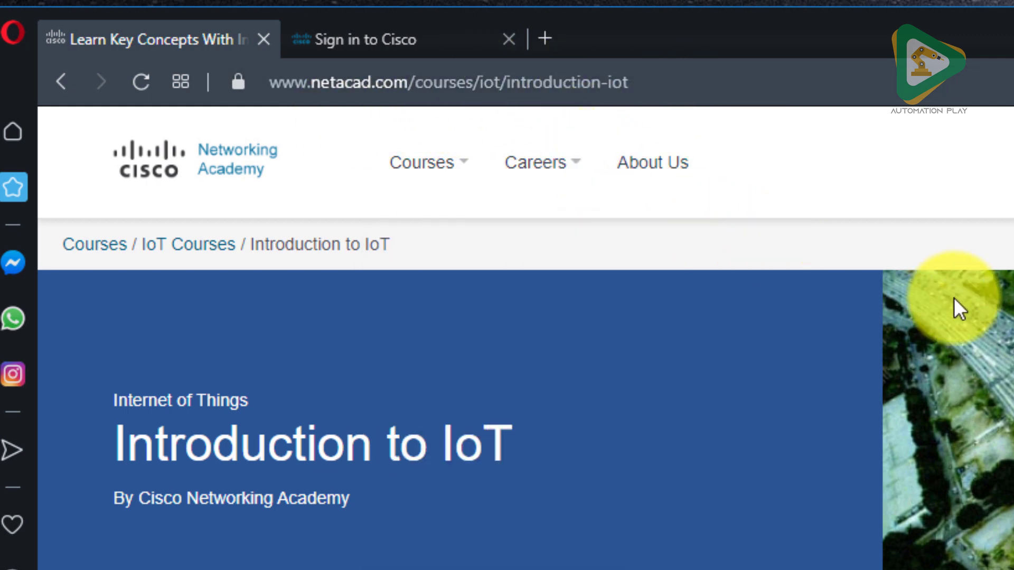
{"action": "mouse_move", "coordinate": [721, 380]}
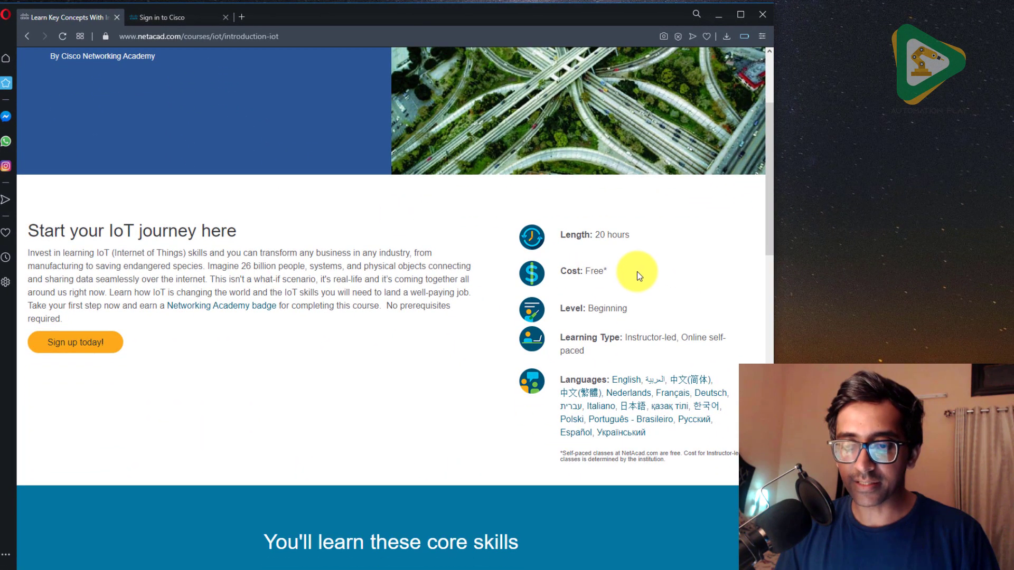
{"action": "mouse_move", "coordinate": [621, 245]}
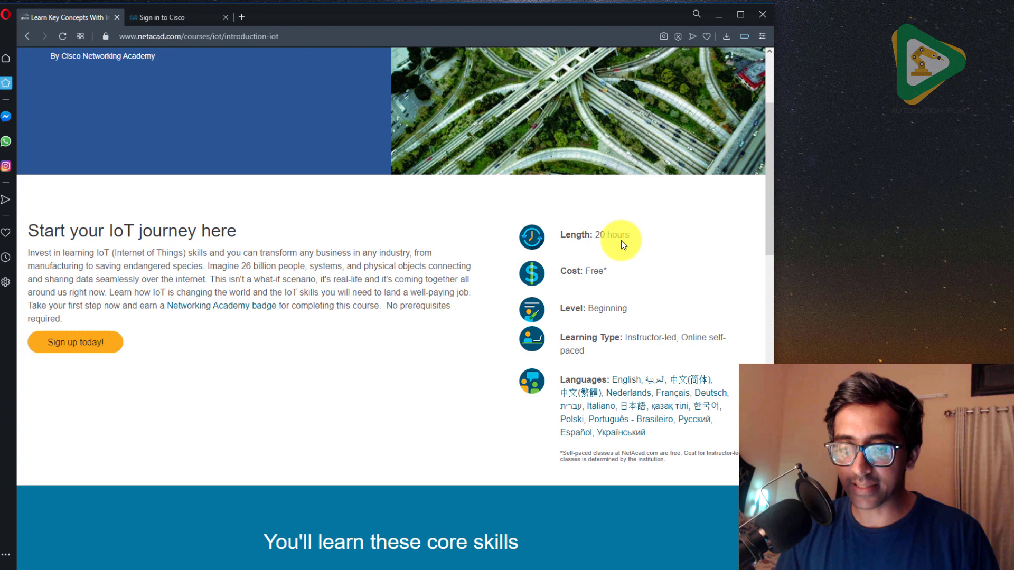
{"action": "mouse_move", "coordinate": [652, 359]}
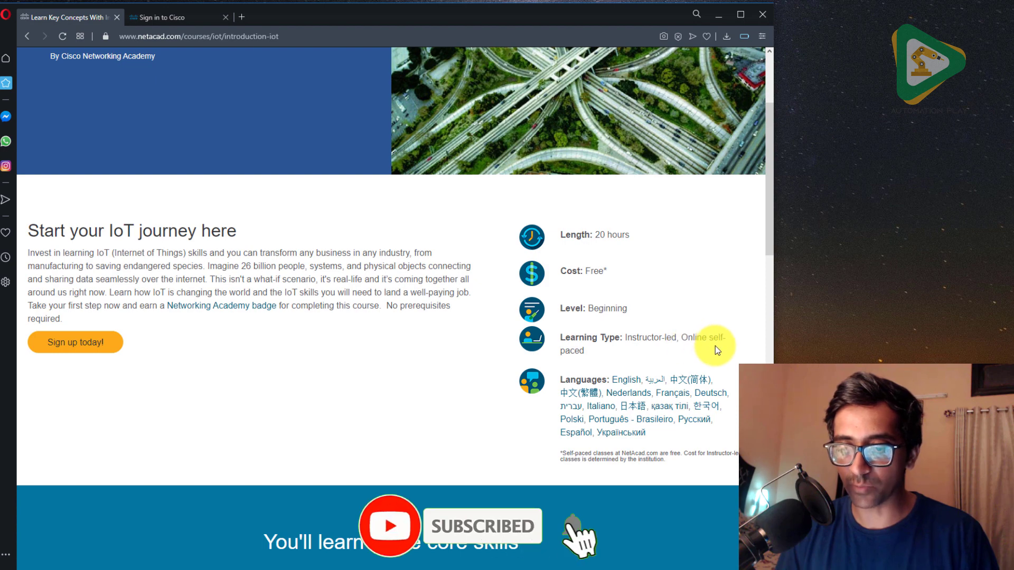
{"action": "mouse_move", "coordinate": [170, 319]}
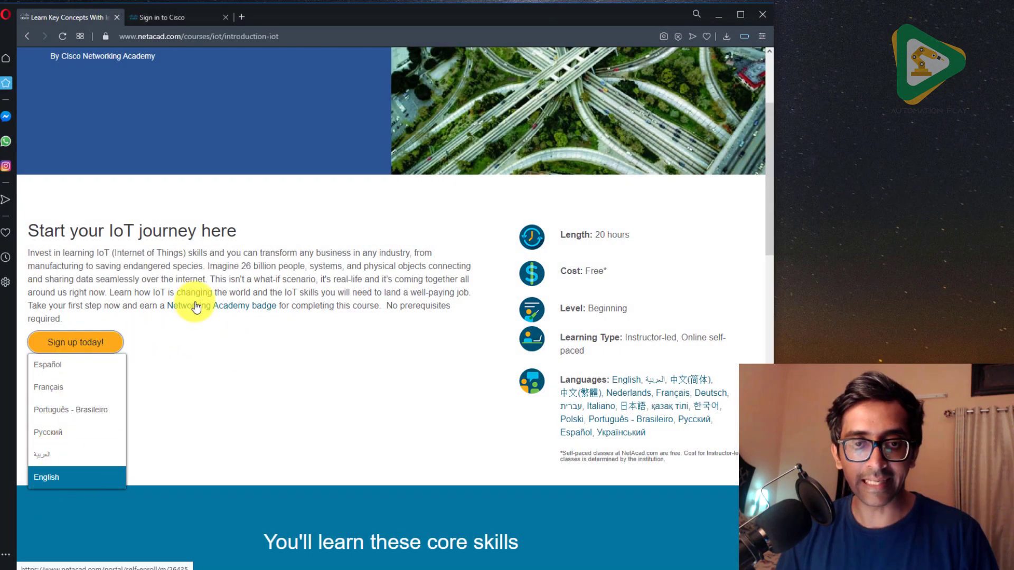
{"action": "left_click", "coordinate": [169, 17]}
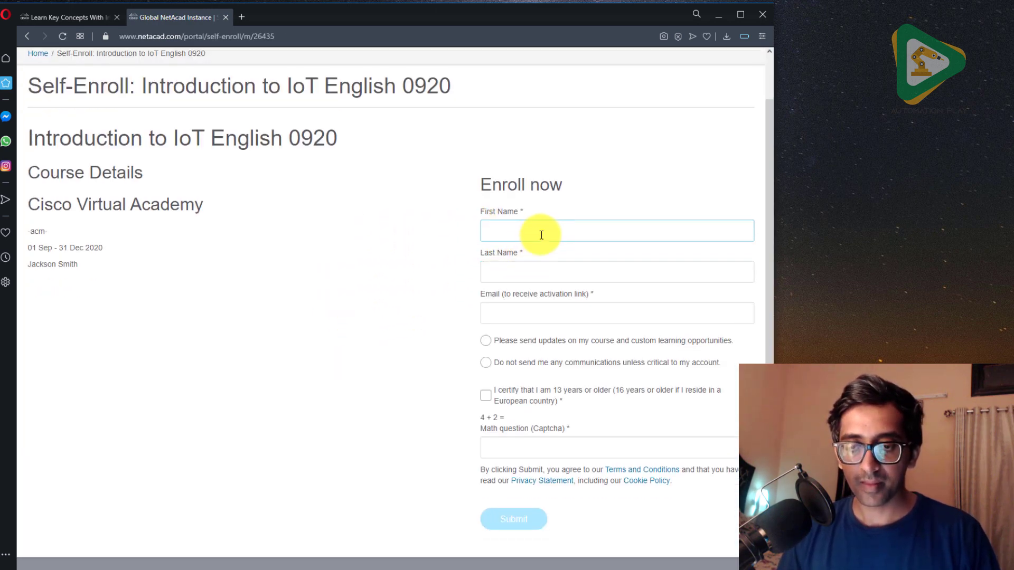
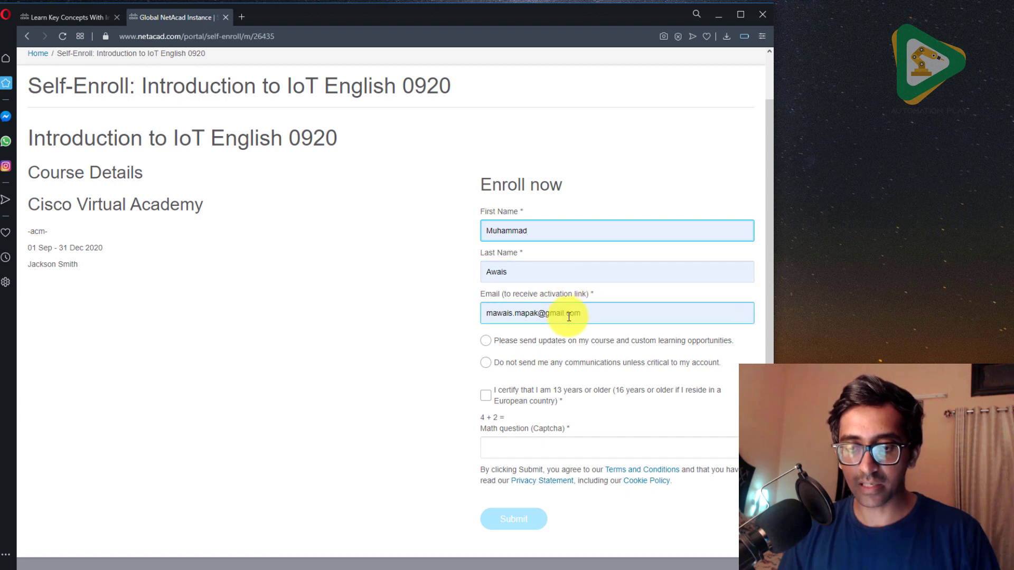
{"action": "scroll", "scroll_direction": "down", "scroll_amount": 3}
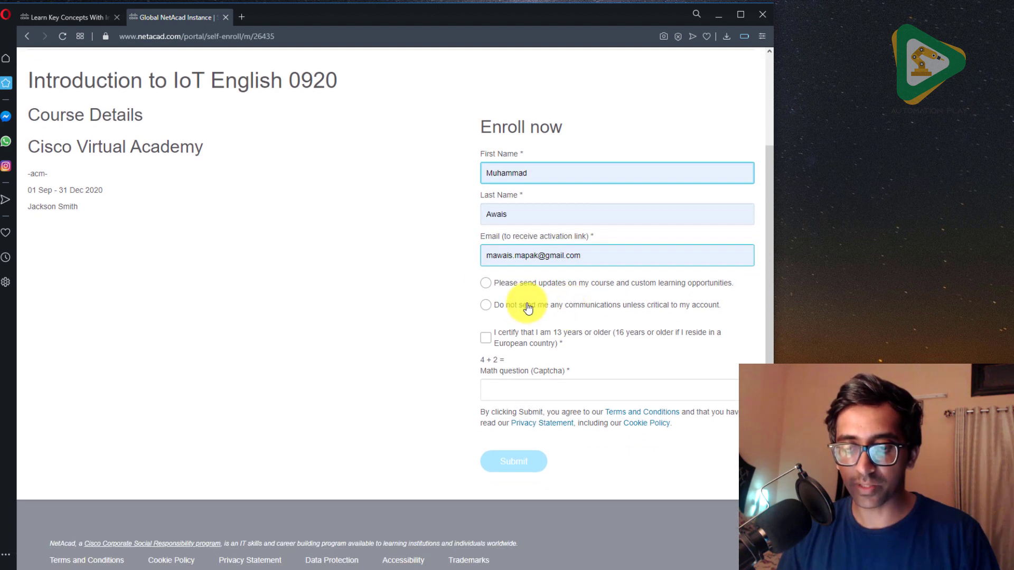
Step: Opt out of communications, certify age with value 6, and submit the enrolment form
{"action": "left_click", "coordinate": [485, 304]}
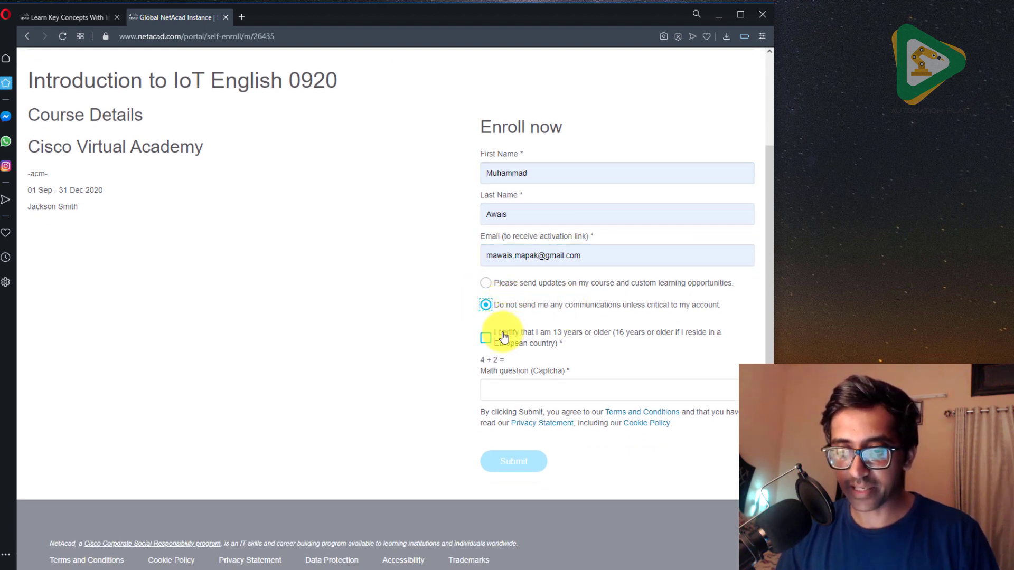
{"action": "left_click", "coordinate": [486, 338]}
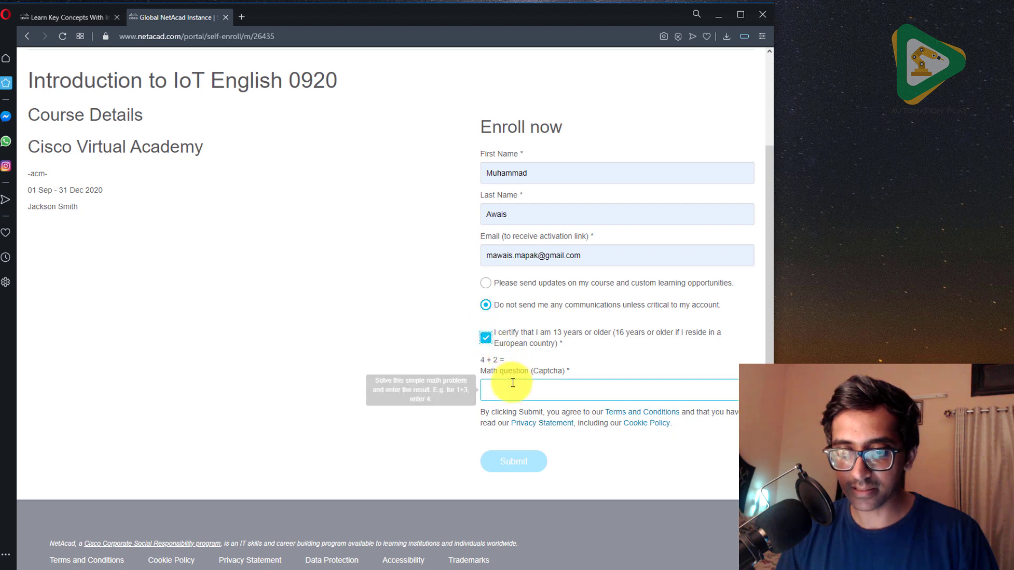
{"action": "type", "text": "6"}
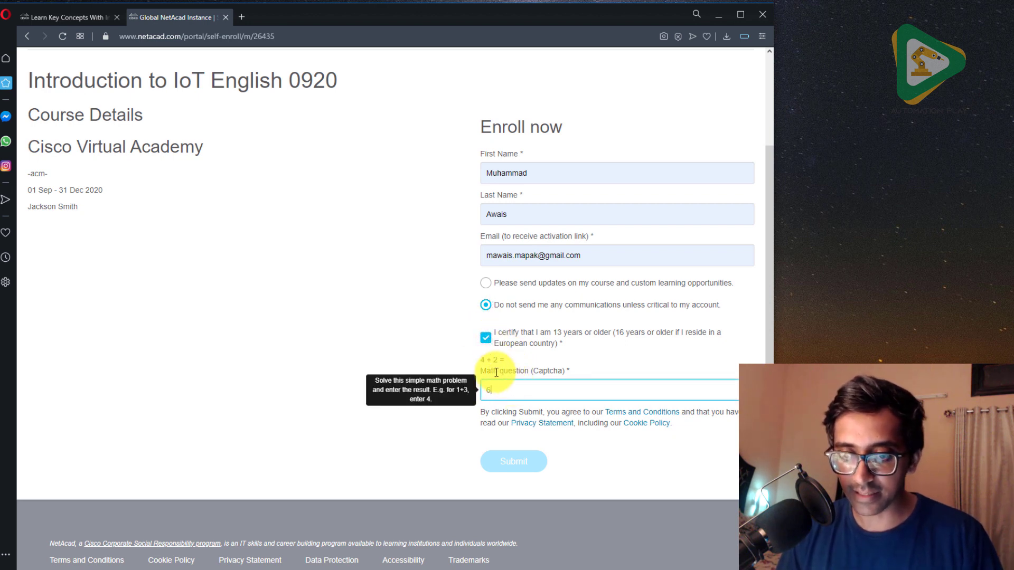
{"action": "mouse_move", "coordinate": [513, 463]}
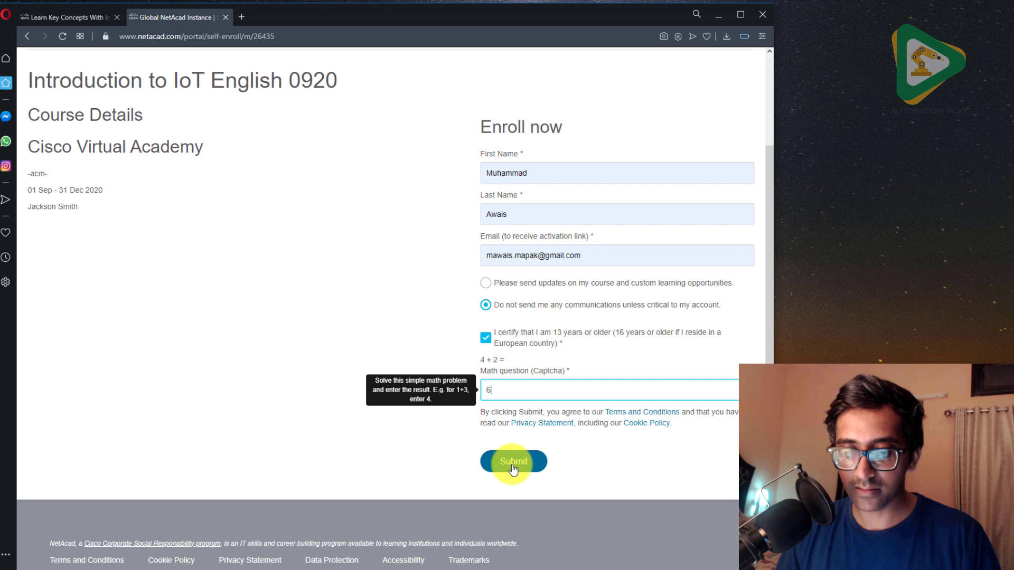
{"action": "left_click", "coordinate": [513, 461]}
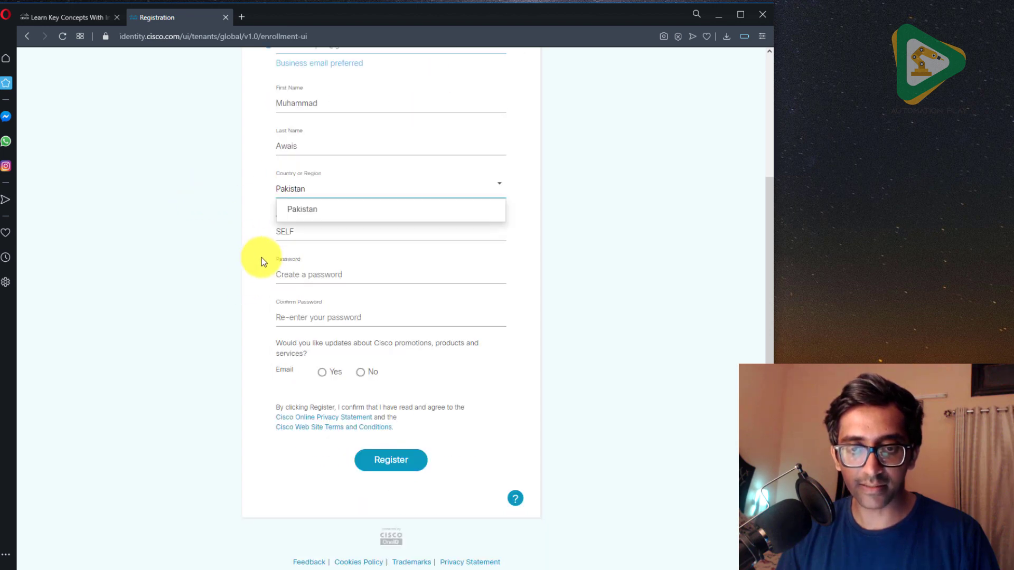
Step: Set country Pakistan and enter the company, password and confirmation on the Cisco registration form
{"action": "left_click", "coordinate": [314, 232]}
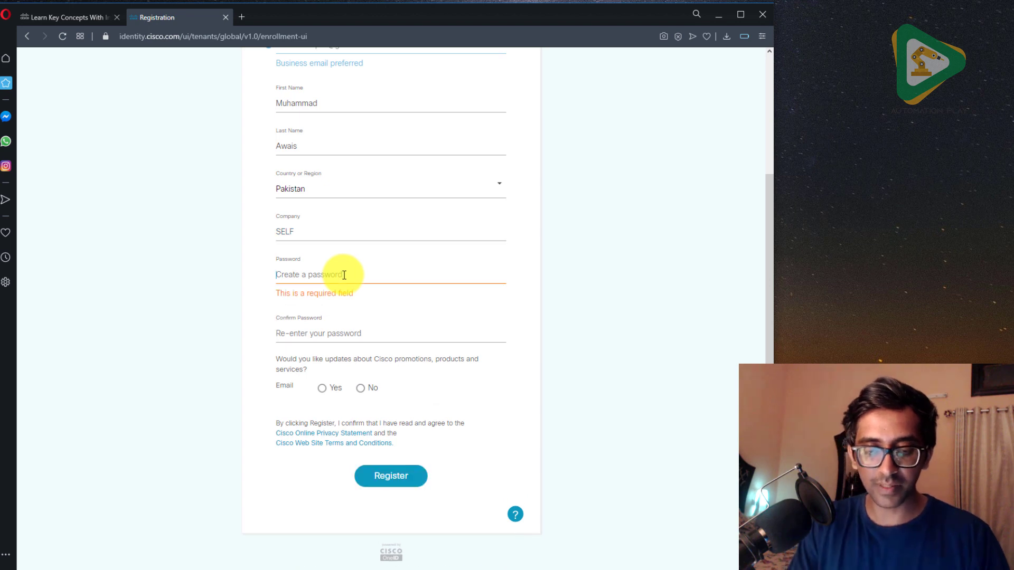
{"action": "type", "text": "••••"}
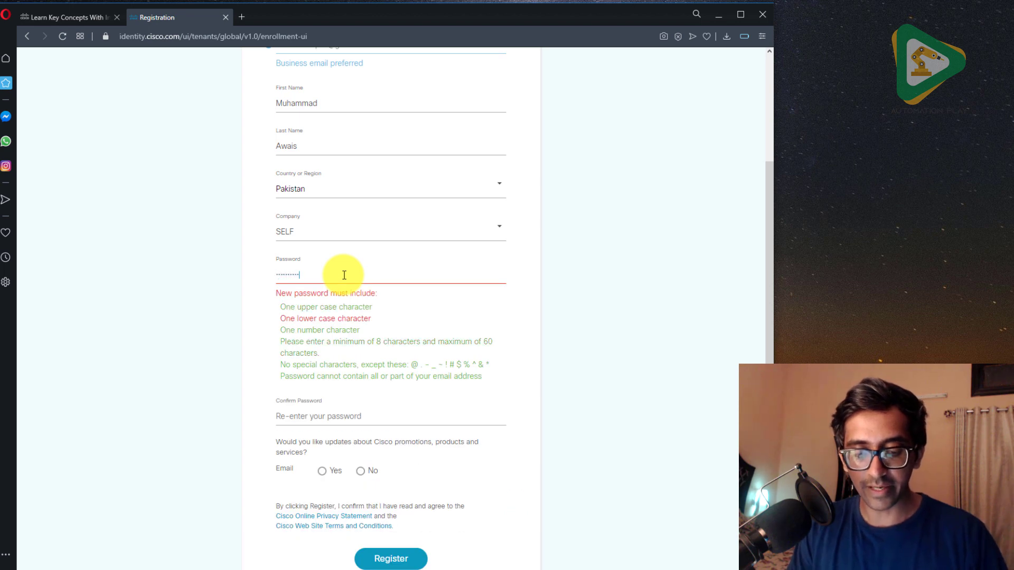
{"action": "type", "text": "••••••"}
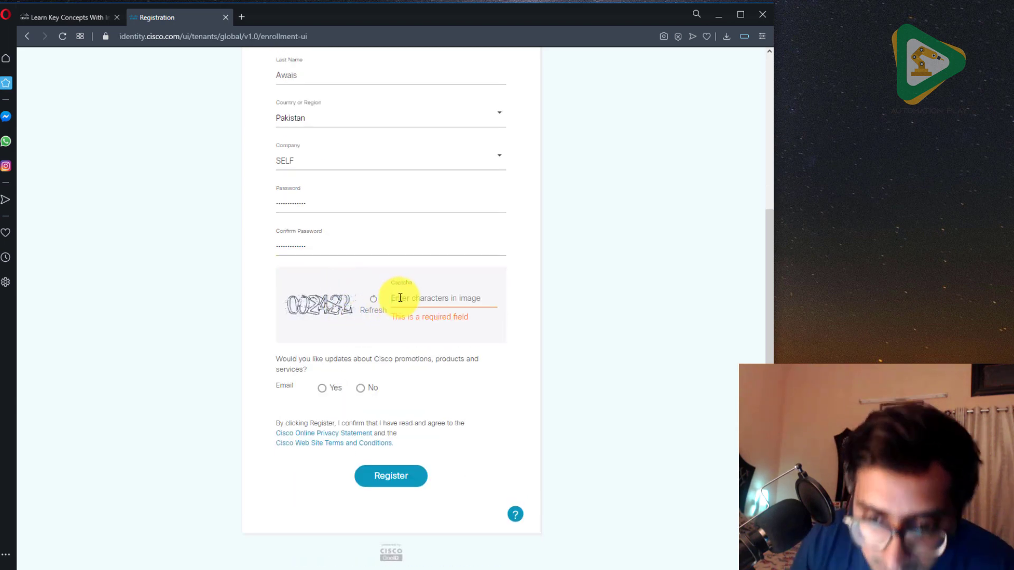
Step: Enter the captcha digits 002422 and answer the promotional updates question
{"action": "type", "text": "0"}
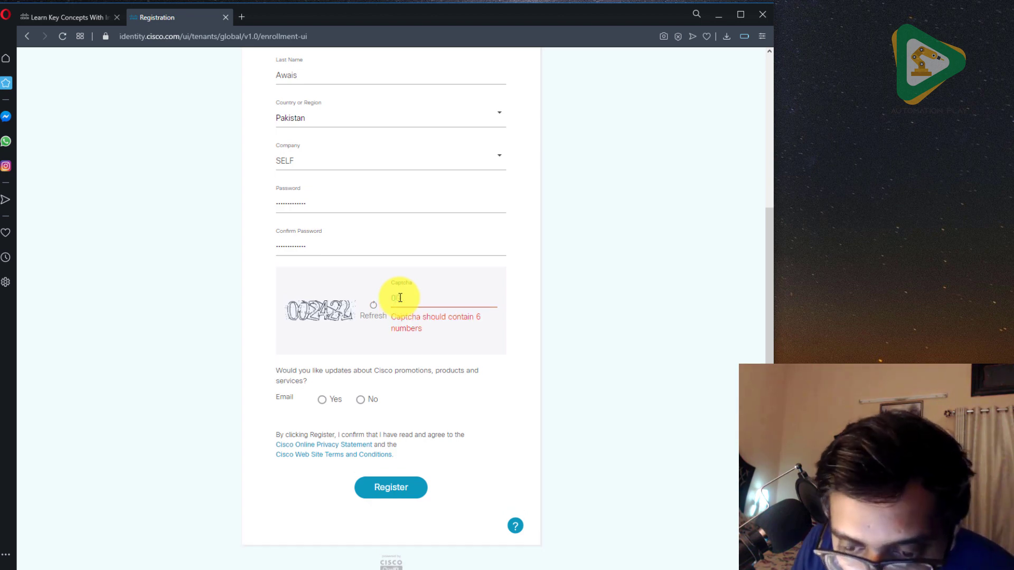
{"action": "type", "text": "002422"}
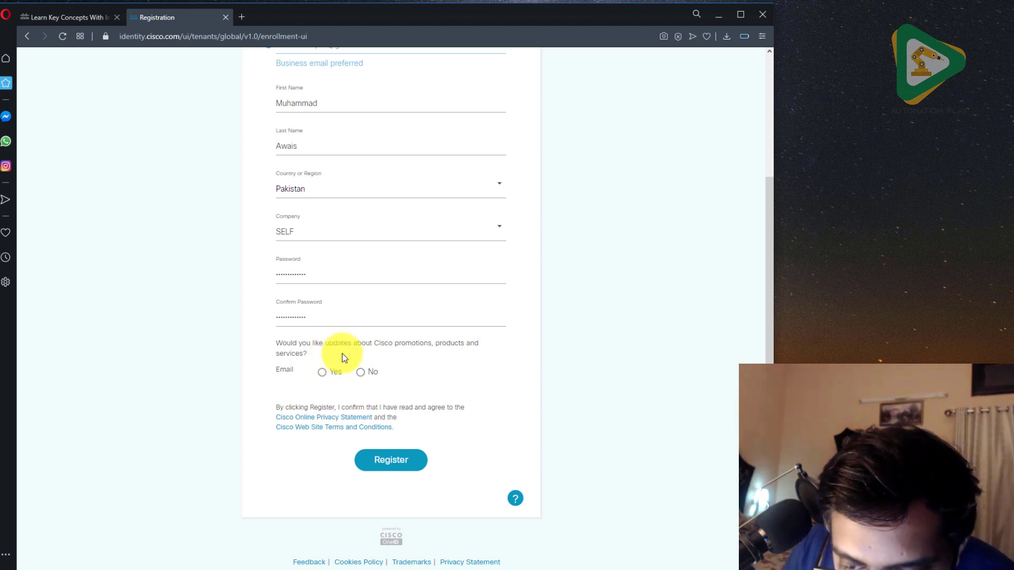
{"action": "left_click", "coordinate": [361, 372]}
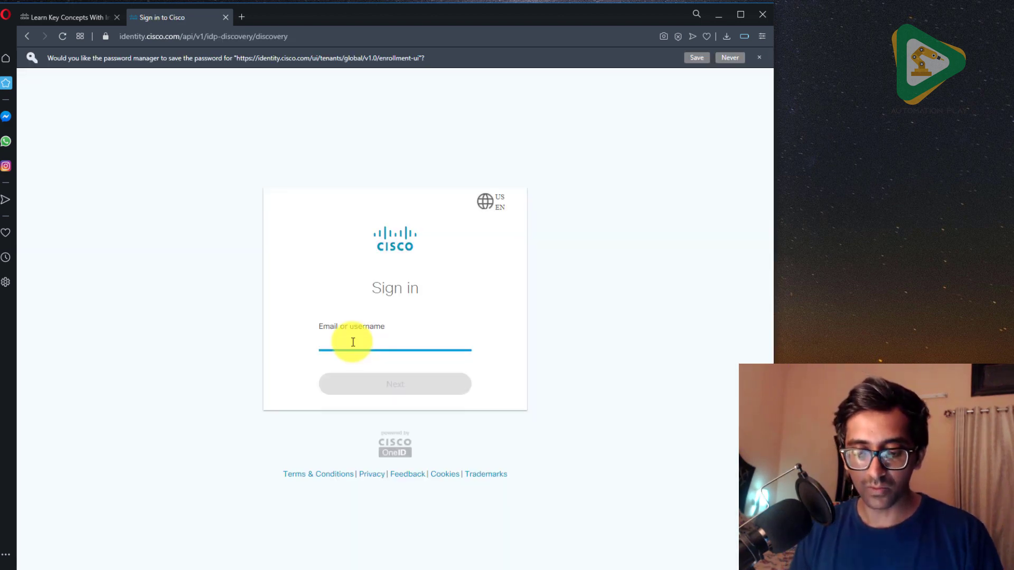
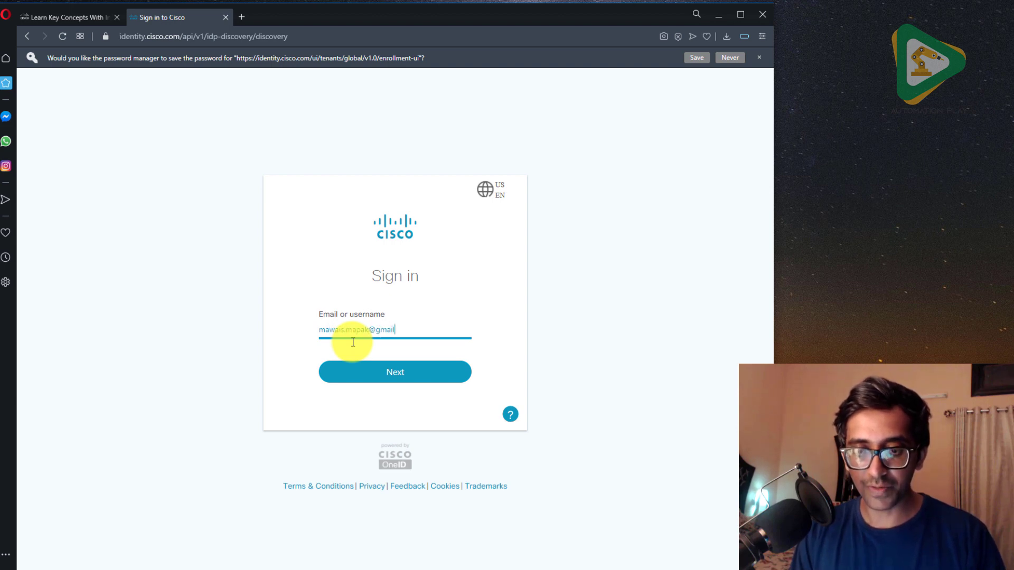
Step: Sign in to Cisco with the new account email and password
{"action": "left_click", "coordinate": [395, 371]}
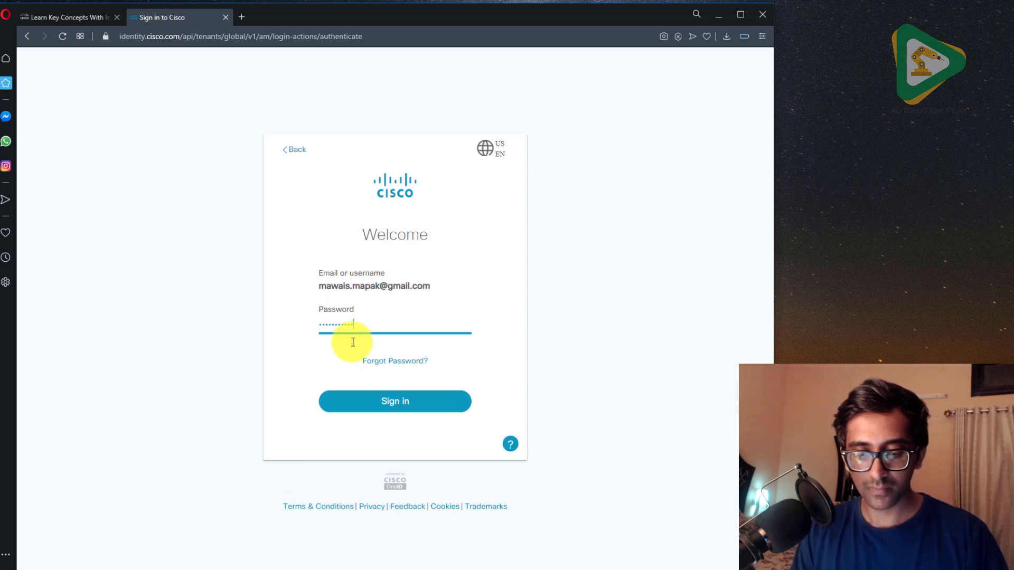
{"action": "left_click", "coordinate": [395, 401]}
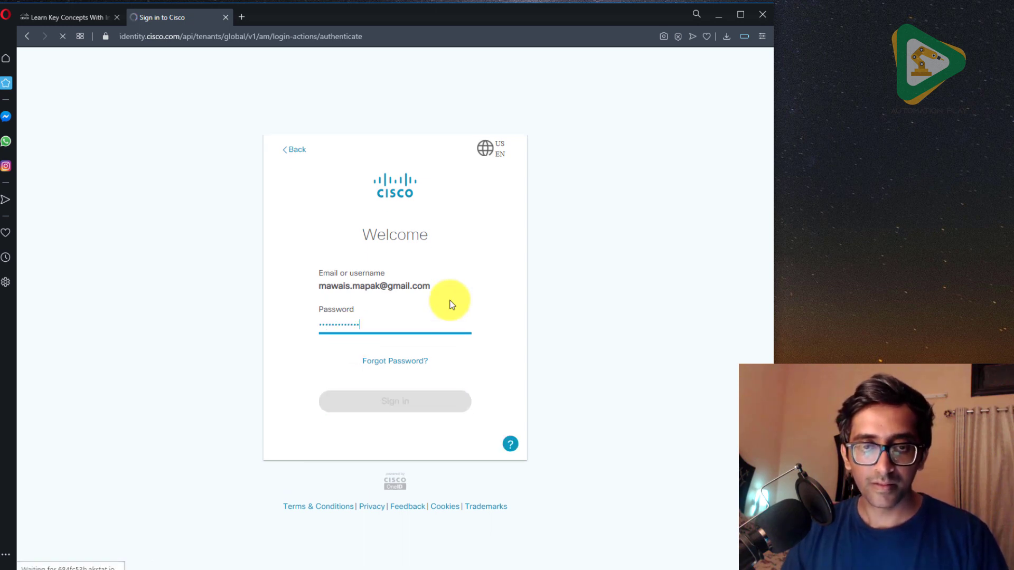
{"action": "left_click", "coordinate": [395, 401]}
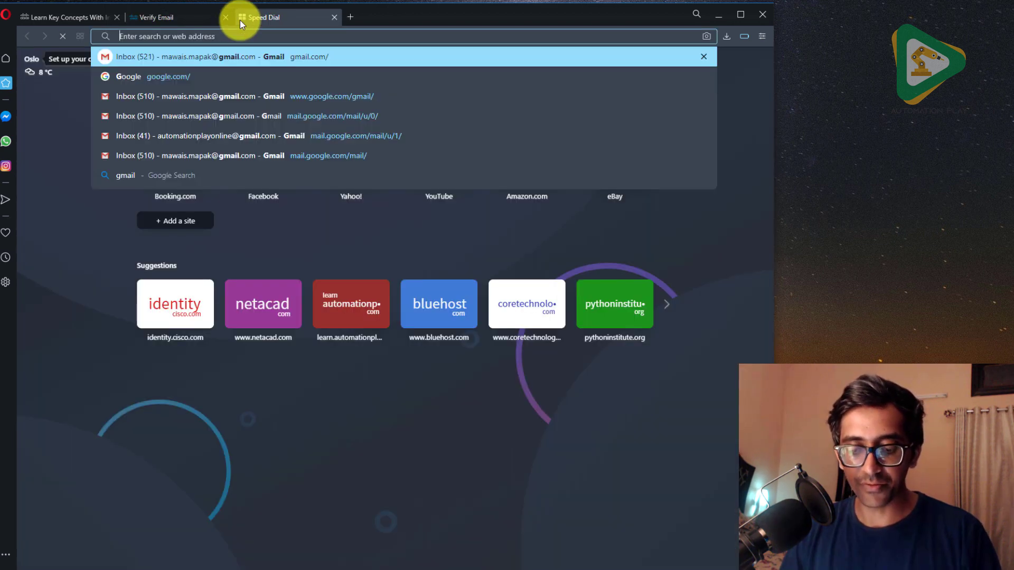
{"action": "left_click", "coordinate": [183, 56]}
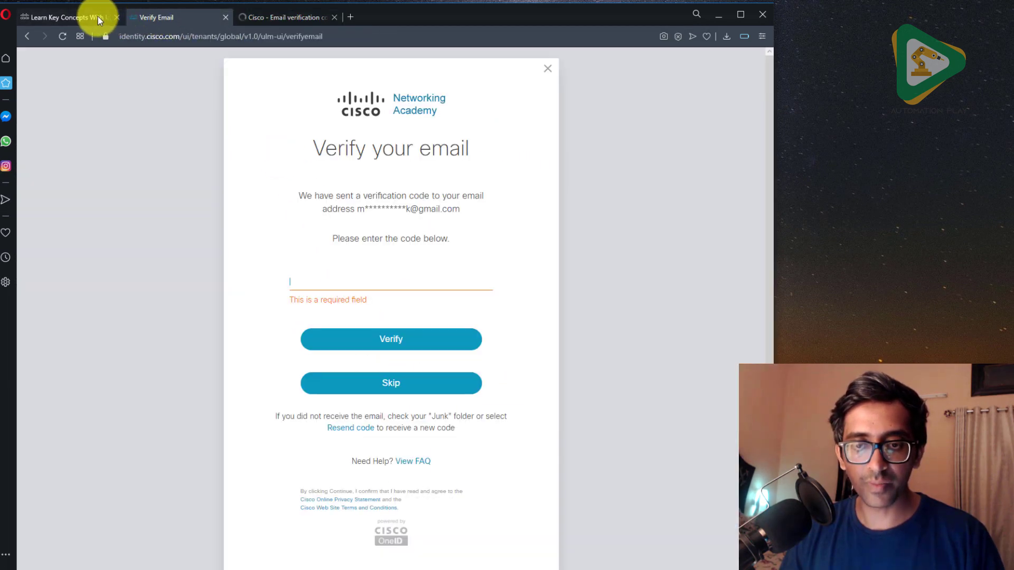
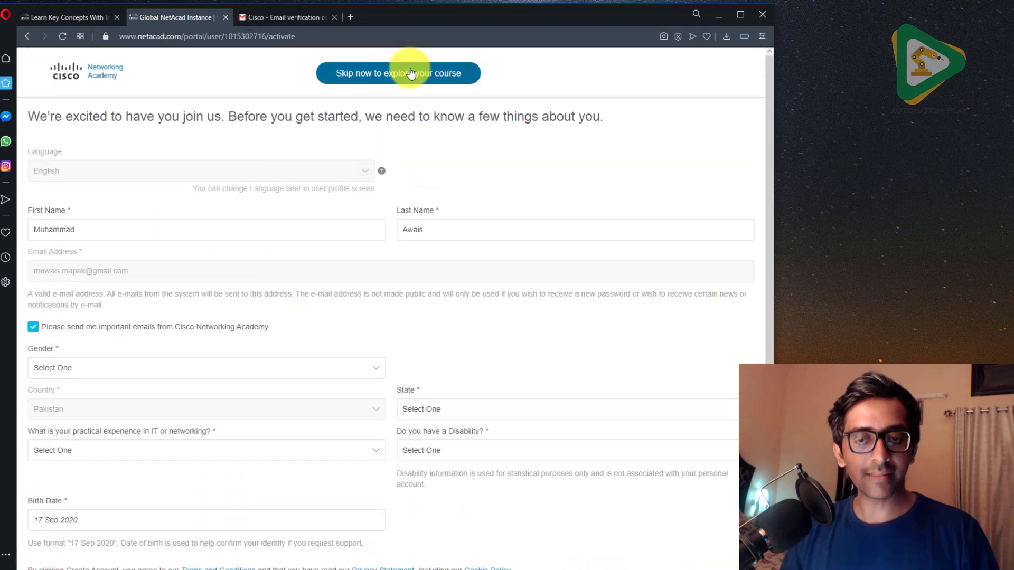
Step: Skip the profile questions and launch the Introduction to IoT English 0920 course
{"action": "left_click", "coordinate": [397, 72]}
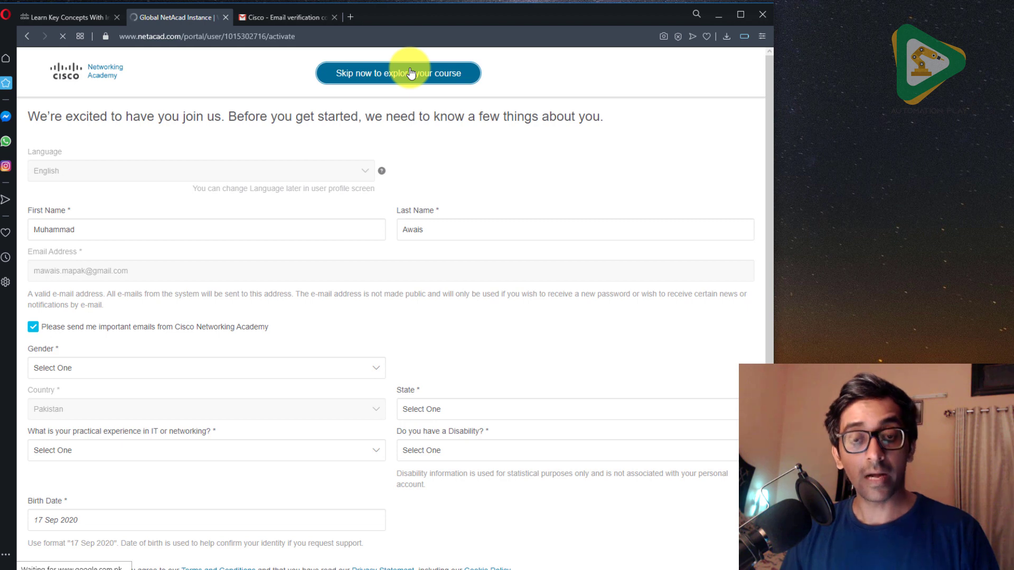
{"action": "left_click", "coordinate": [399, 73]}
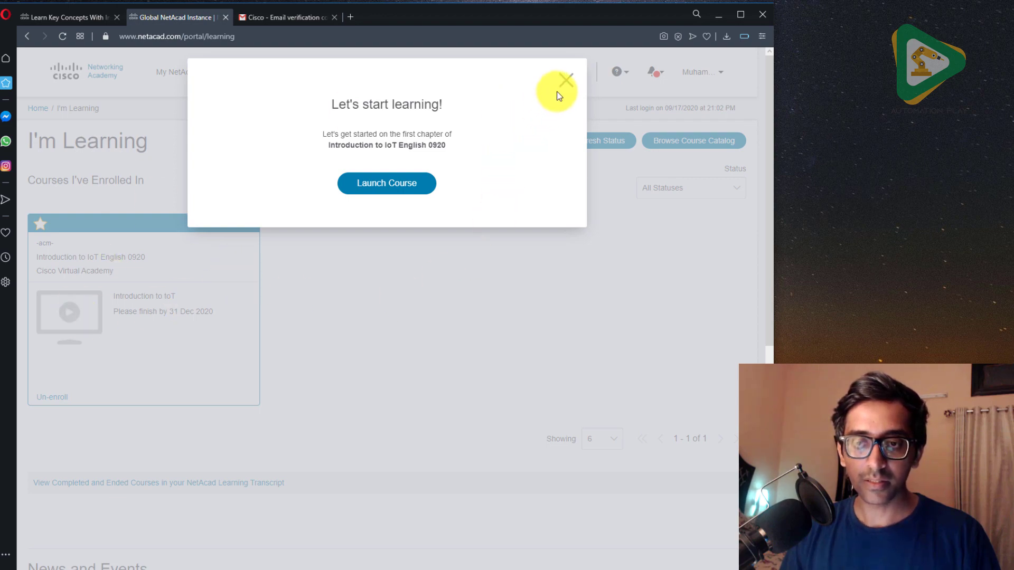
{"action": "left_click", "coordinate": [566, 80]}
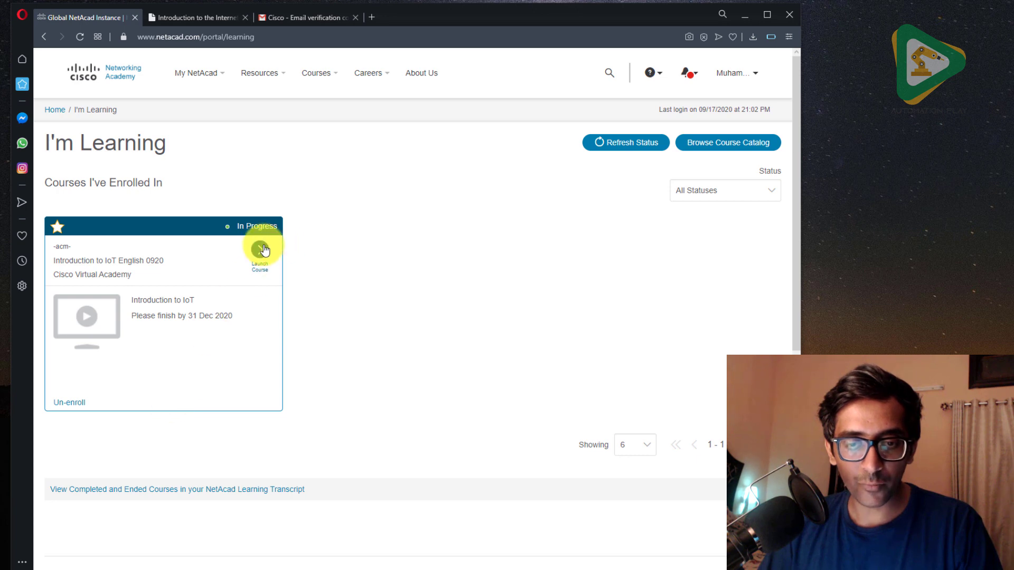
{"action": "left_click", "coordinate": [259, 249]}
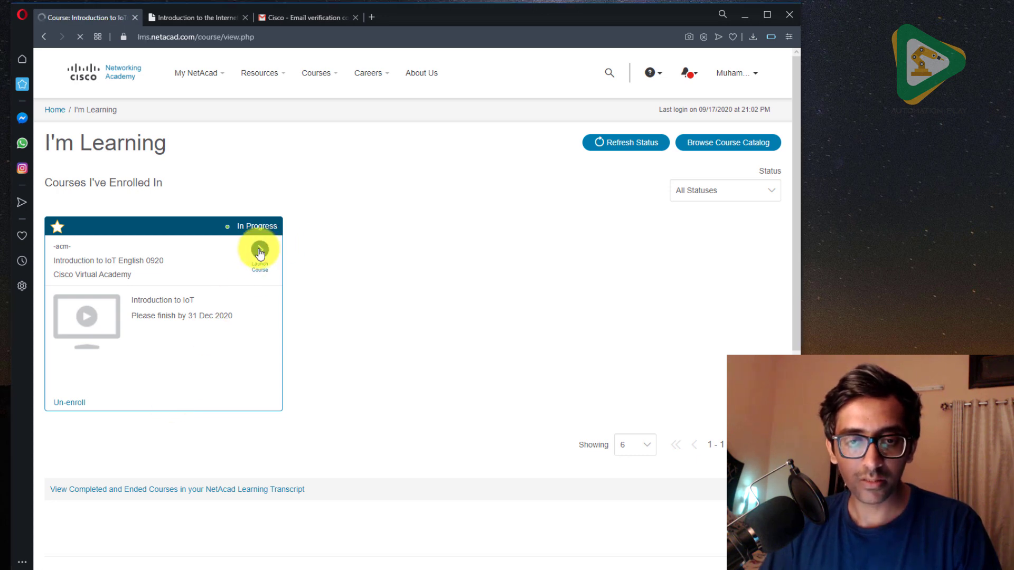
{"action": "left_click", "coordinate": [259, 252]}
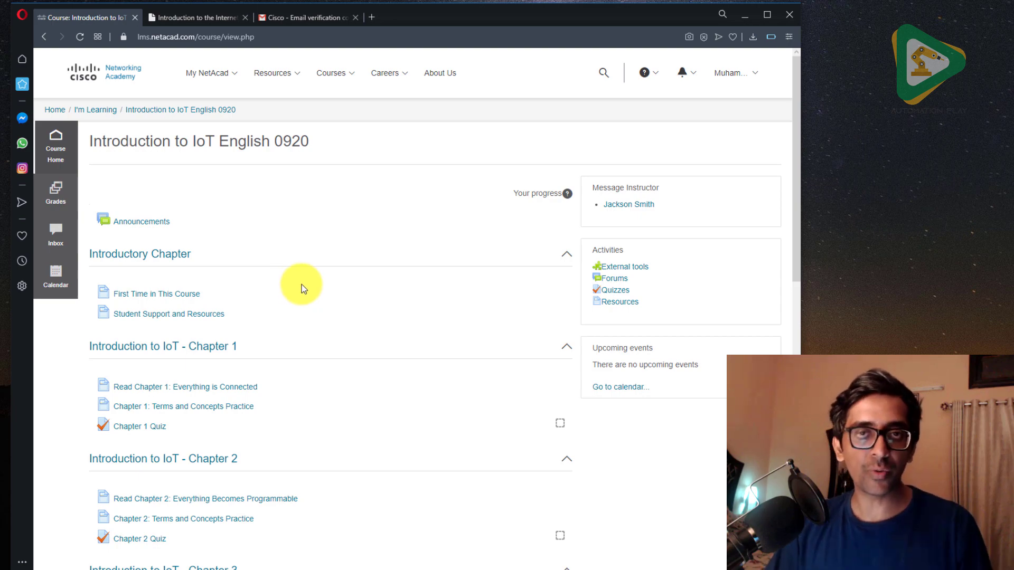
Step: Scroll through the course home page to view its six chapters, quizzes and requirements
{"action": "scroll", "scroll_direction": "down", "scroll_amount": 3}
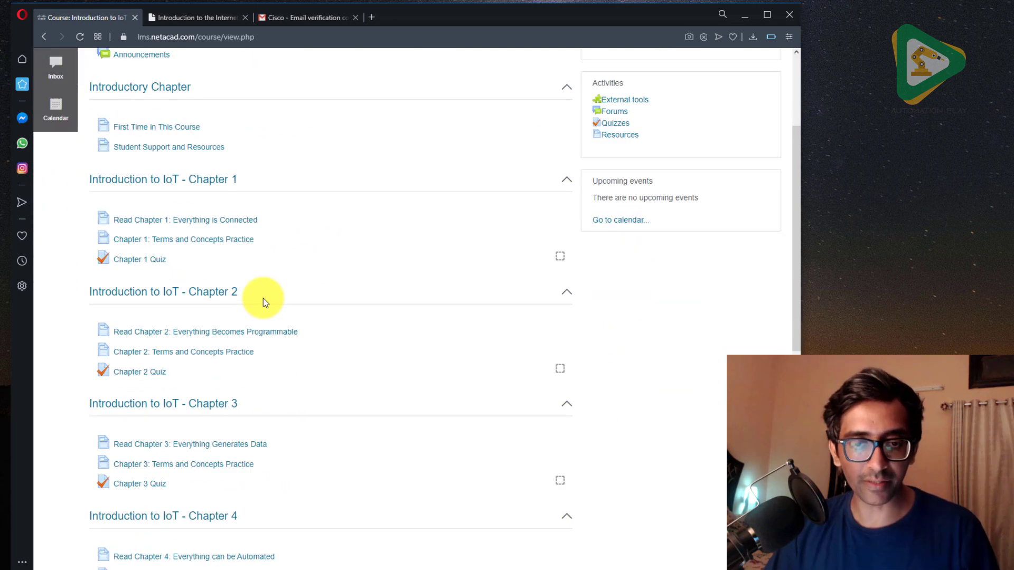
{"action": "scroll", "scroll_direction": "down", "scroll_amount": 3}
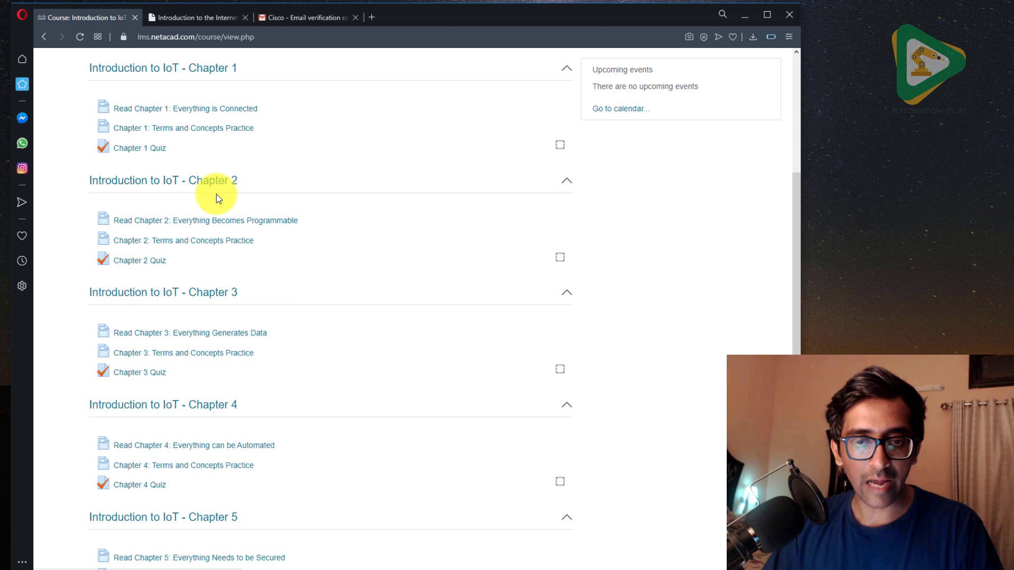
{"action": "scroll", "scroll_direction": "down", "scroll_amount": 3}
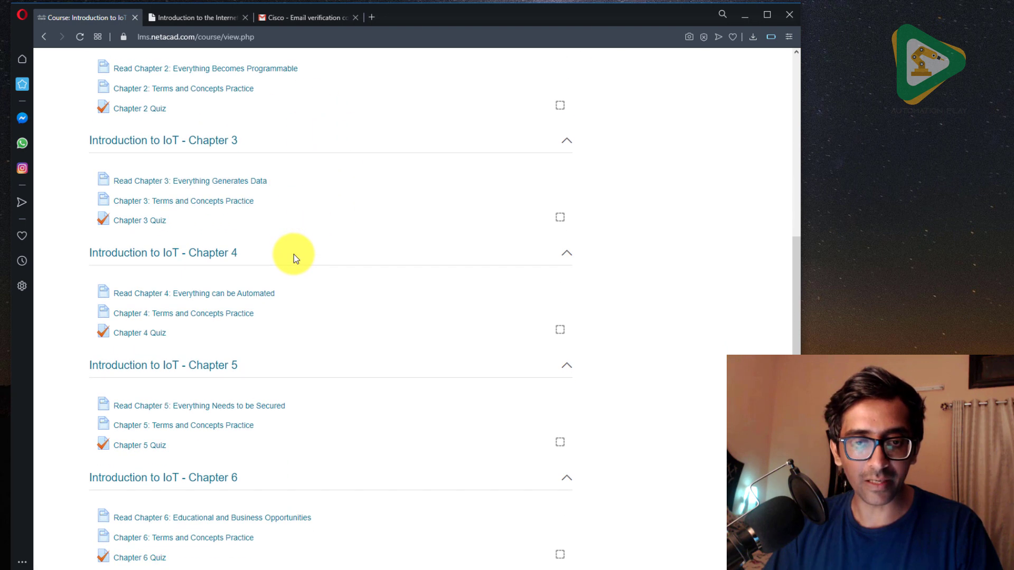
{"action": "scroll", "scroll_direction": "down", "scroll_amount": 3}
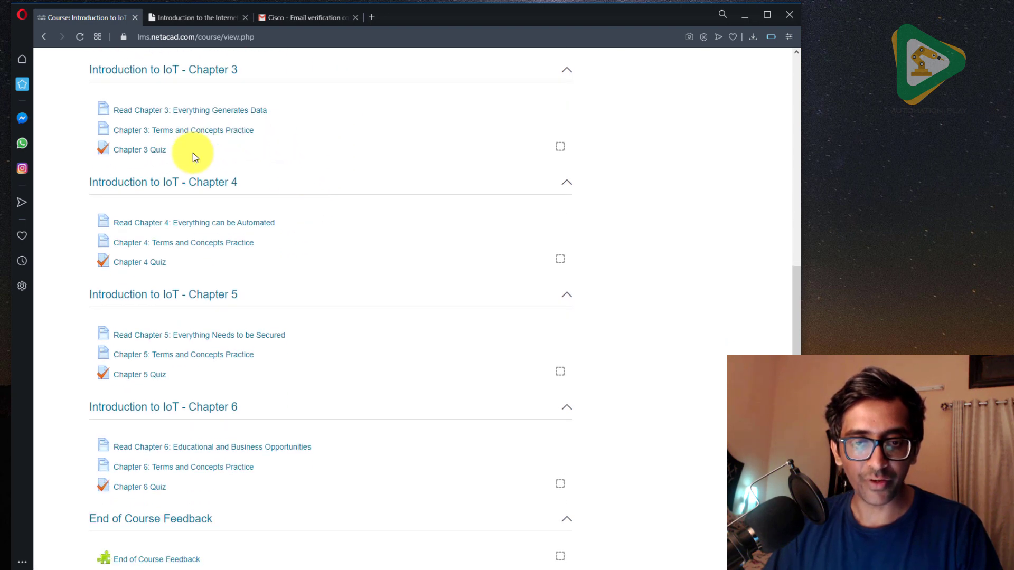
{"action": "scroll", "scroll_direction": "down", "scroll_amount": 3}
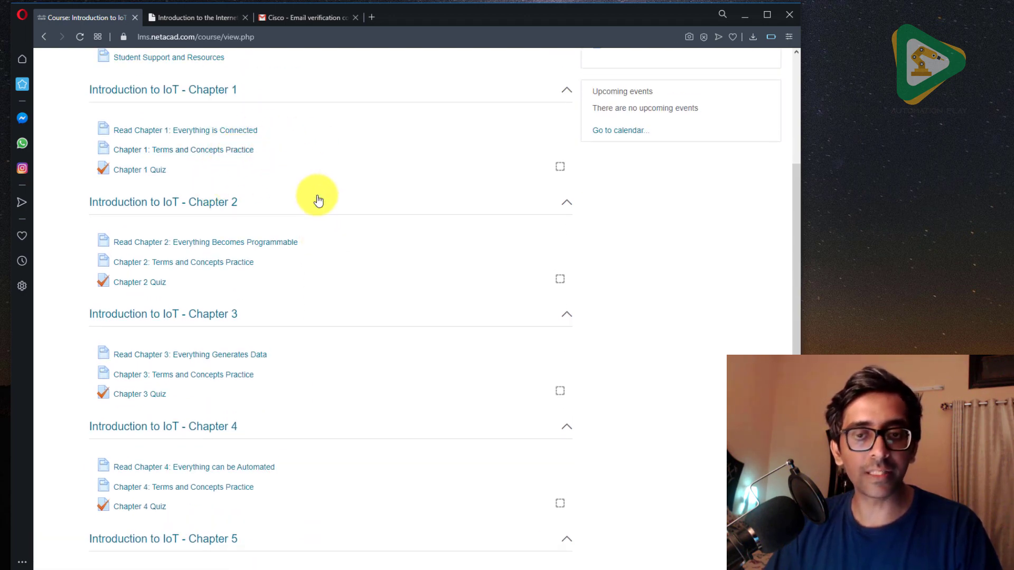
{"action": "scroll", "scroll_direction": "down", "scroll_amount": 3}
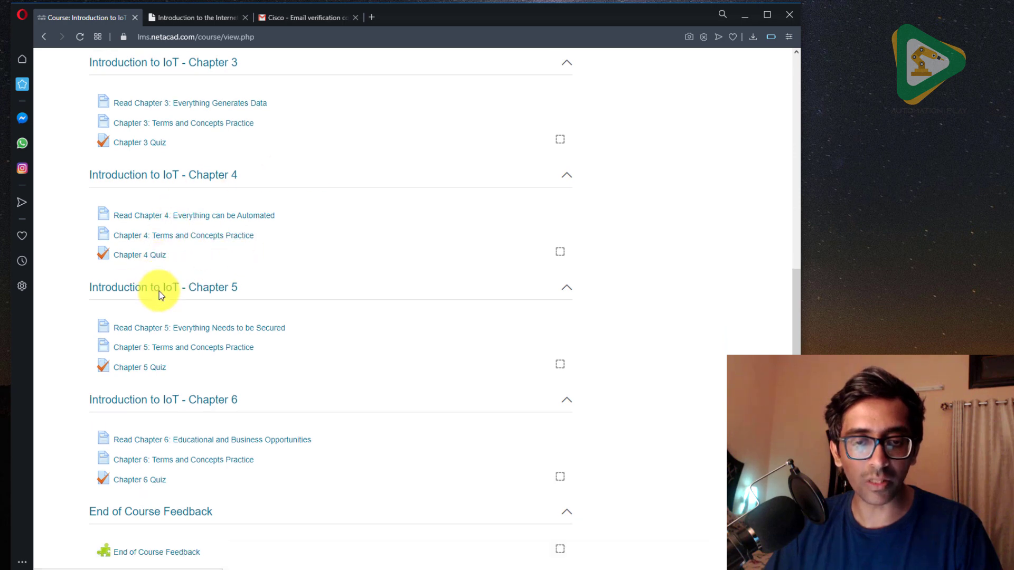
{"action": "scroll", "scroll_direction": "down", "scroll_amount": 3}
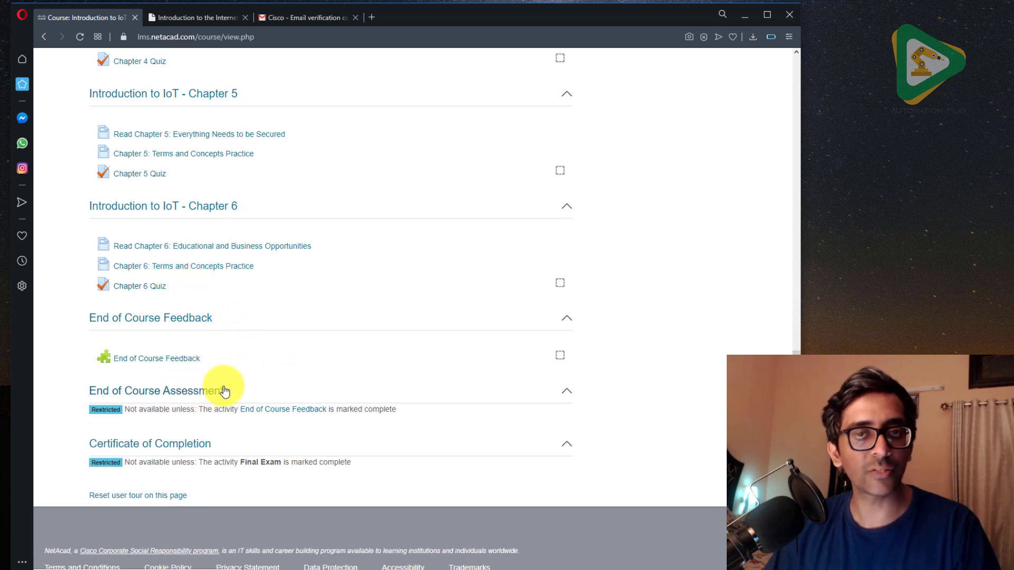
{"action": "mouse_move", "coordinate": [219, 355]}
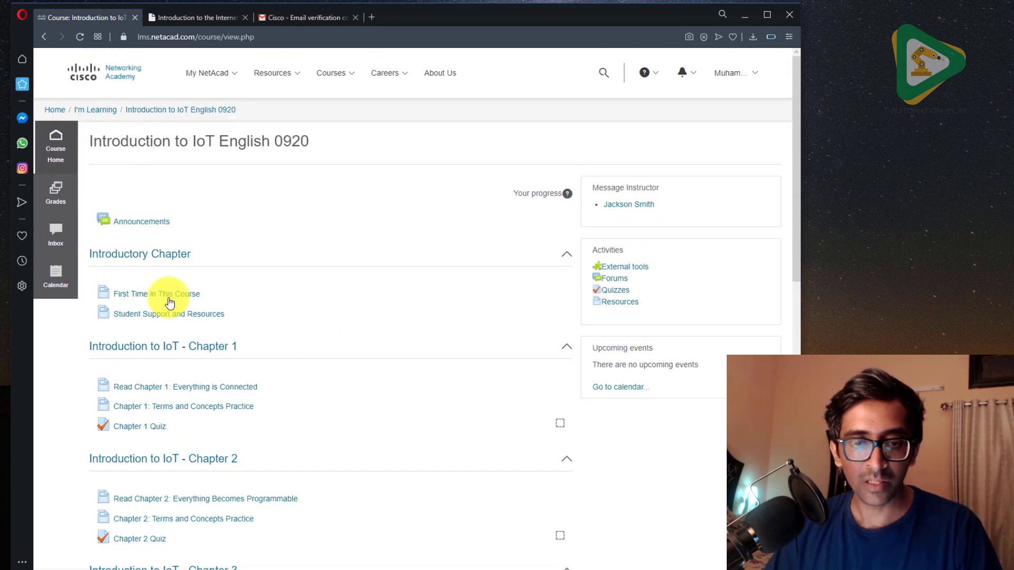
Step: Open the Read Chapter 1 link in a new tab and launch the Chapter 1 course content
{"action": "right_click", "coordinate": [163, 219]}
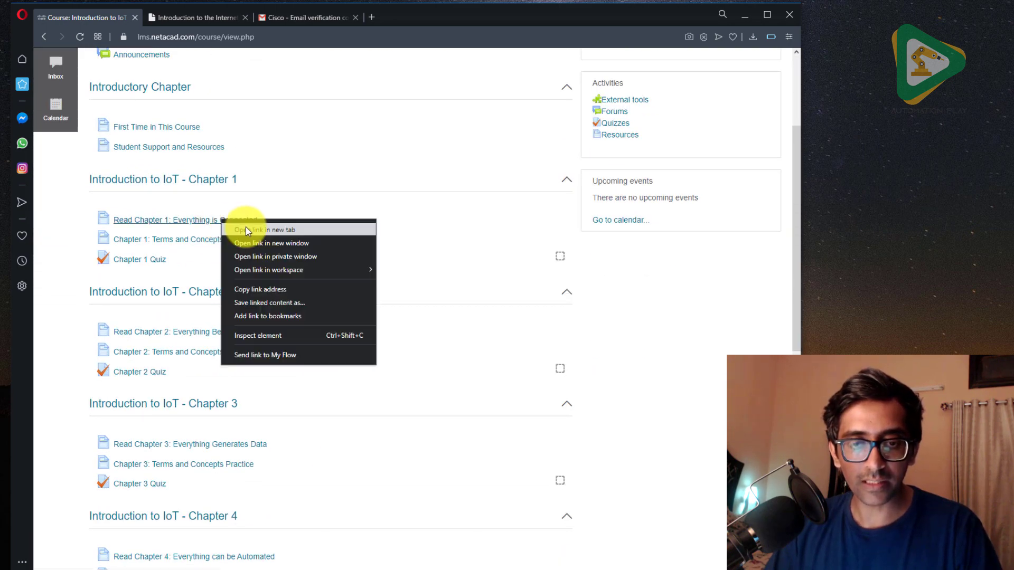
{"action": "left_click", "coordinate": [267, 229]}
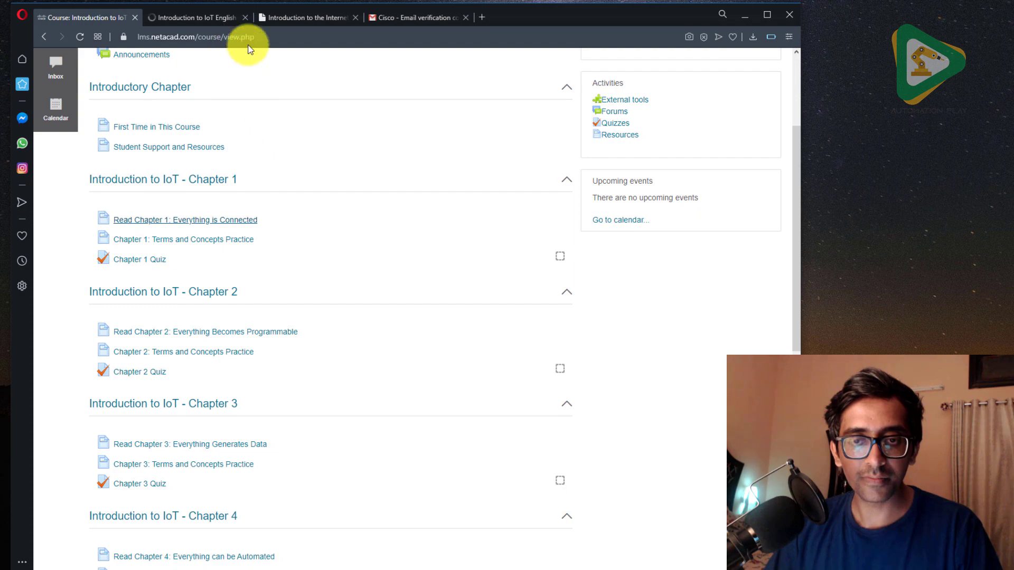
{"action": "left_click", "coordinate": [185, 220]}
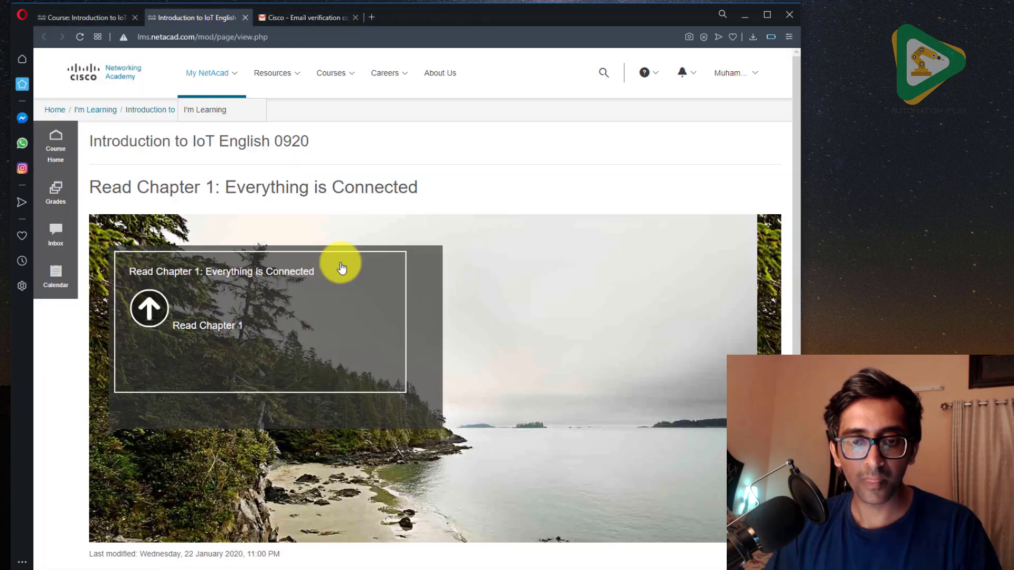
{"action": "left_click", "coordinate": [341, 266]}
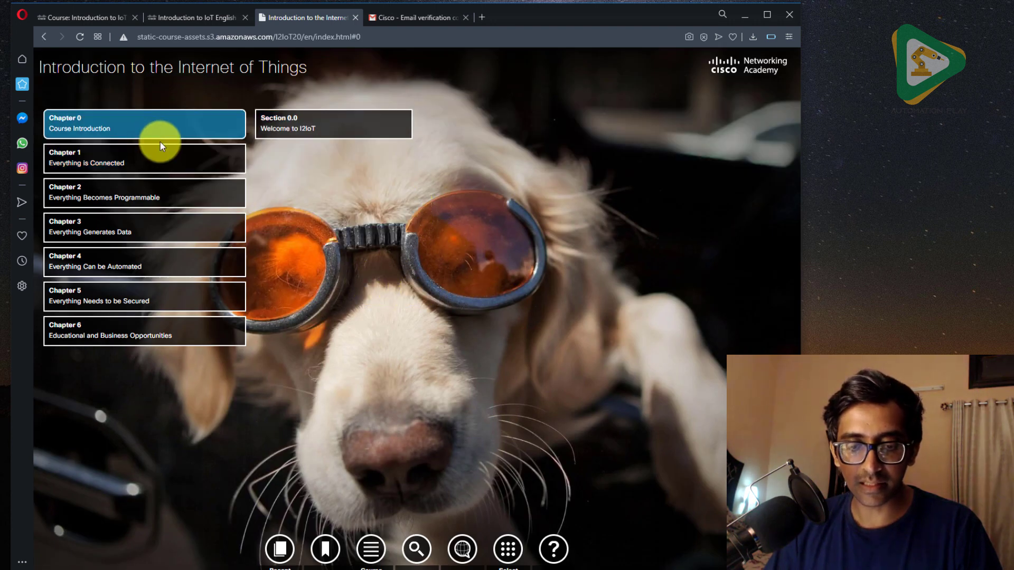
Step: Open Chapter 1, Section 1.1, topic 1.1.1 Digitization Transforms Business, then return to the course home
{"action": "left_click", "coordinate": [144, 262]}
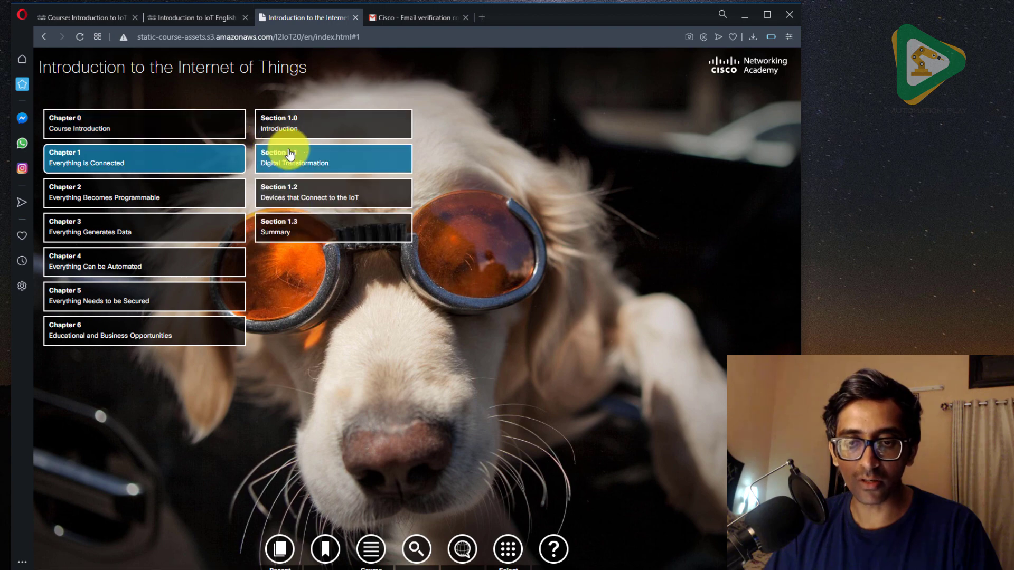
{"action": "left_click", "coordinate": [293, 158]}
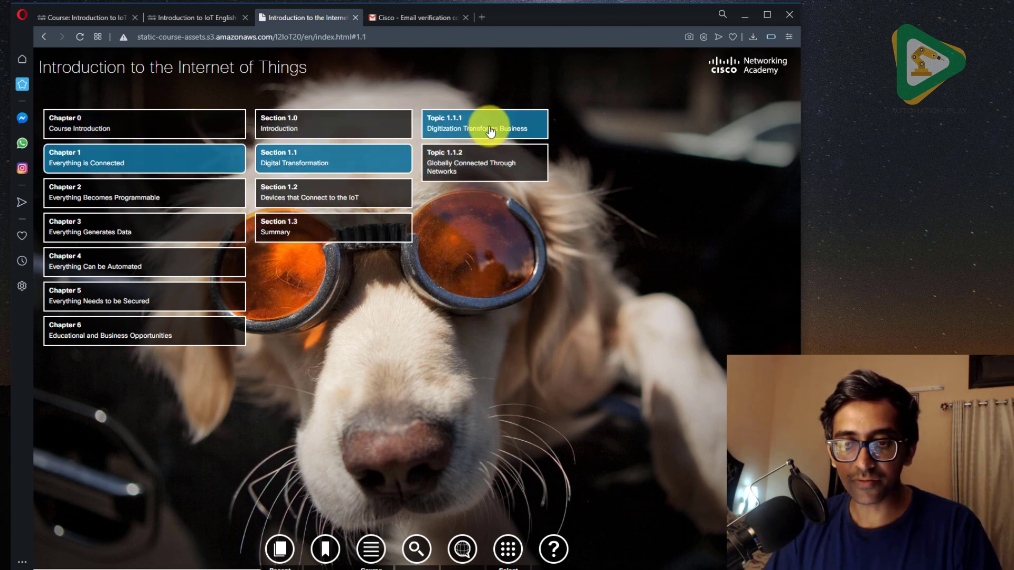
{"action": "left_click", "coordinate": [492, 129]}
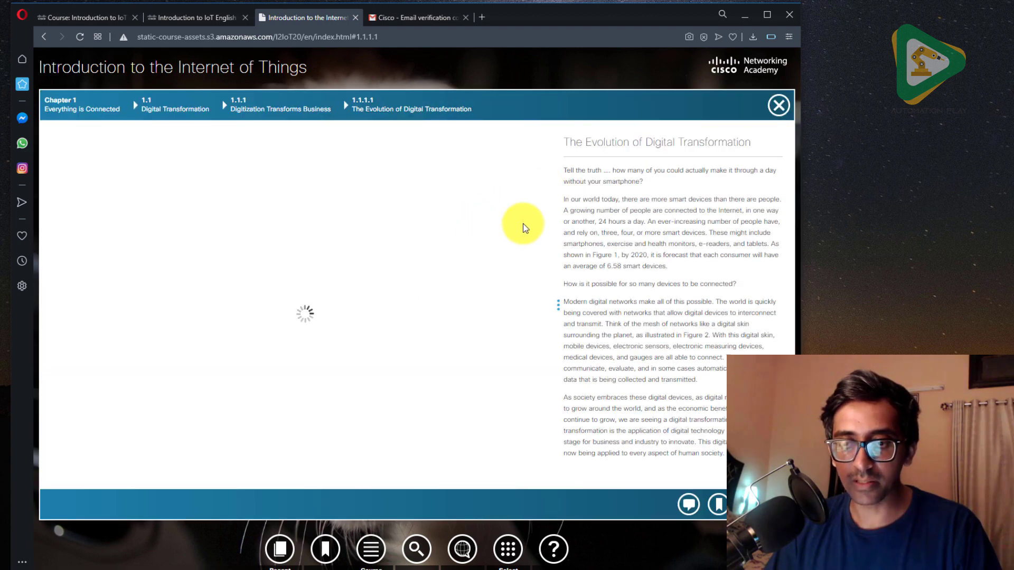
{"action": "mouse_move", "coordinate": [725, 157]}
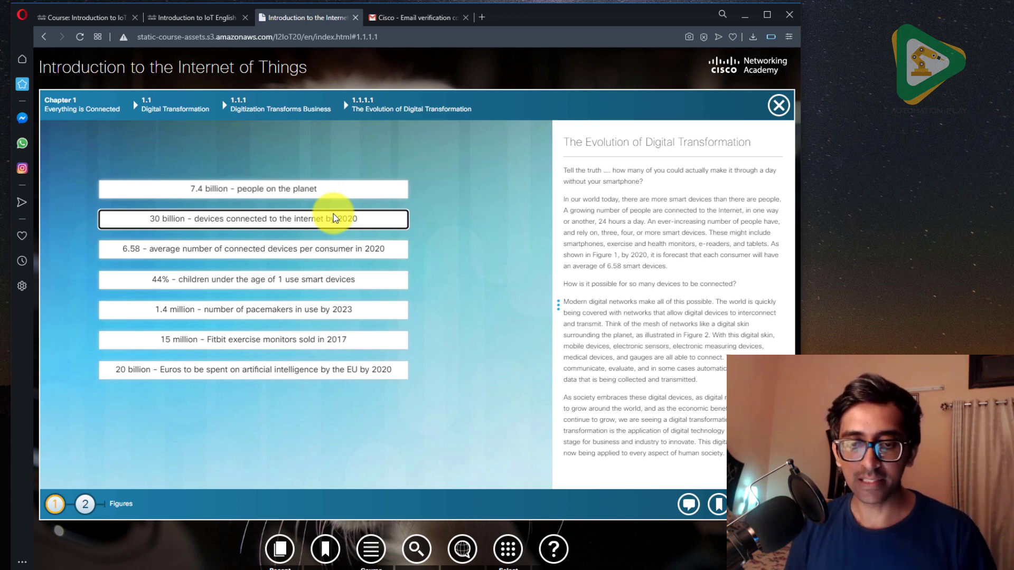
{"action": "mouse_move", "coordinate": [181, 405]}
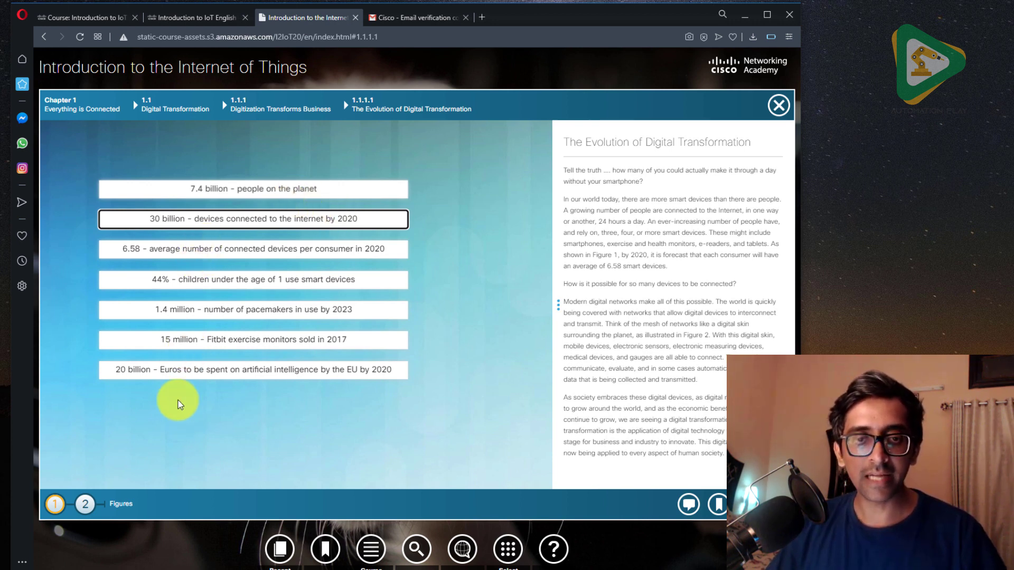
{"action": "left_click", "coordinate": [84, 17]}
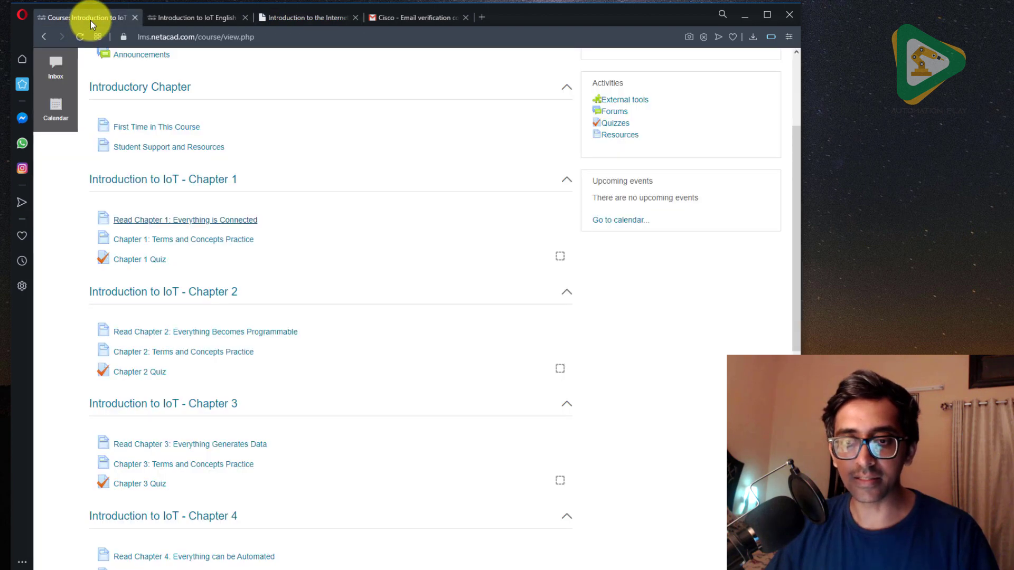
Step: Open the Cybersecurity category from the Courses menu in a new tab
{"action": "left_click", "coordinate": [331, 73]}
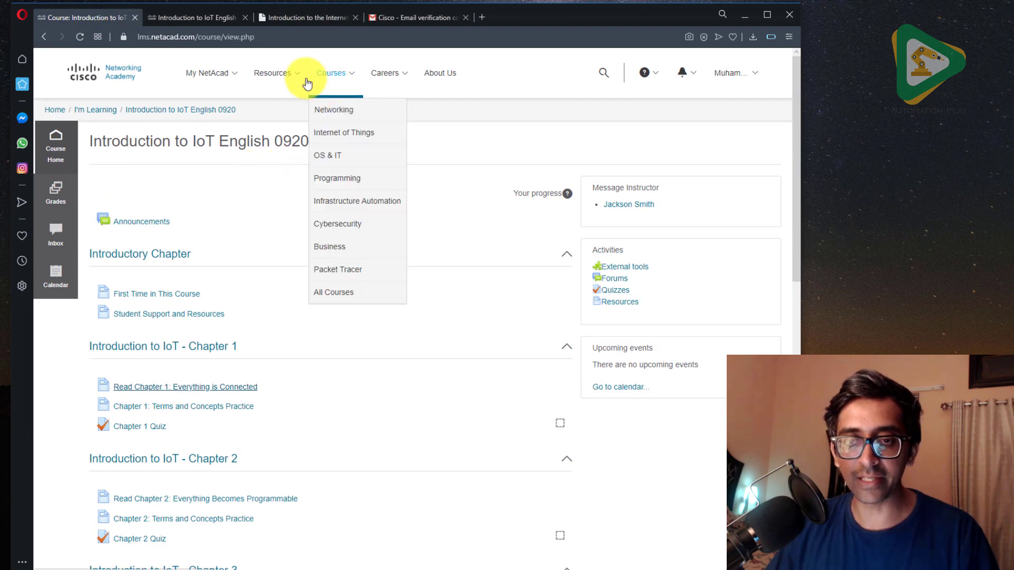
{"action": "mouse_move", "coordinate": [337, 80]}
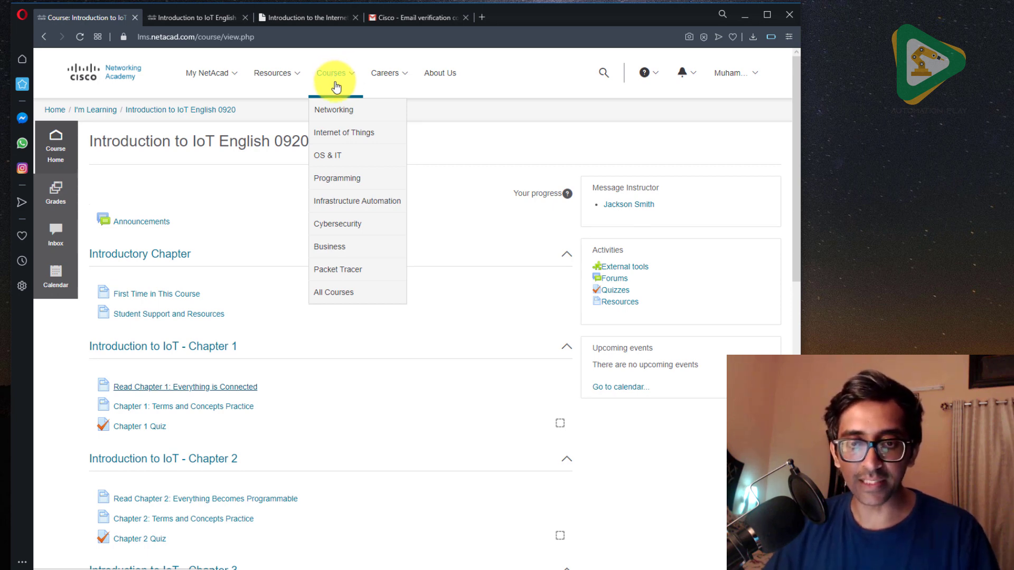
{"action": "mouse_move", "coordinate": [360, 226]}
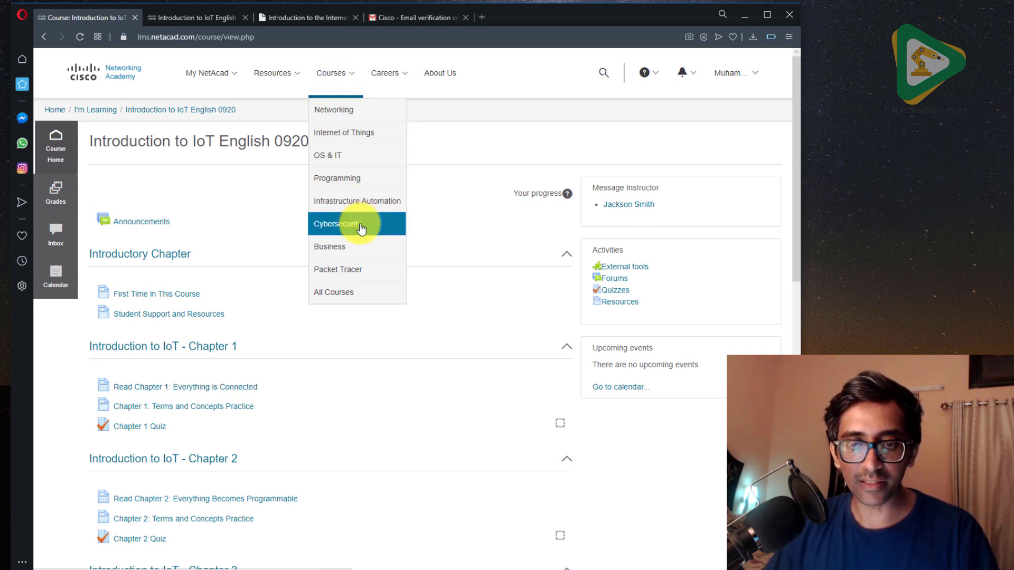
{"action": "left_click", "coordinate": [357, 223]}
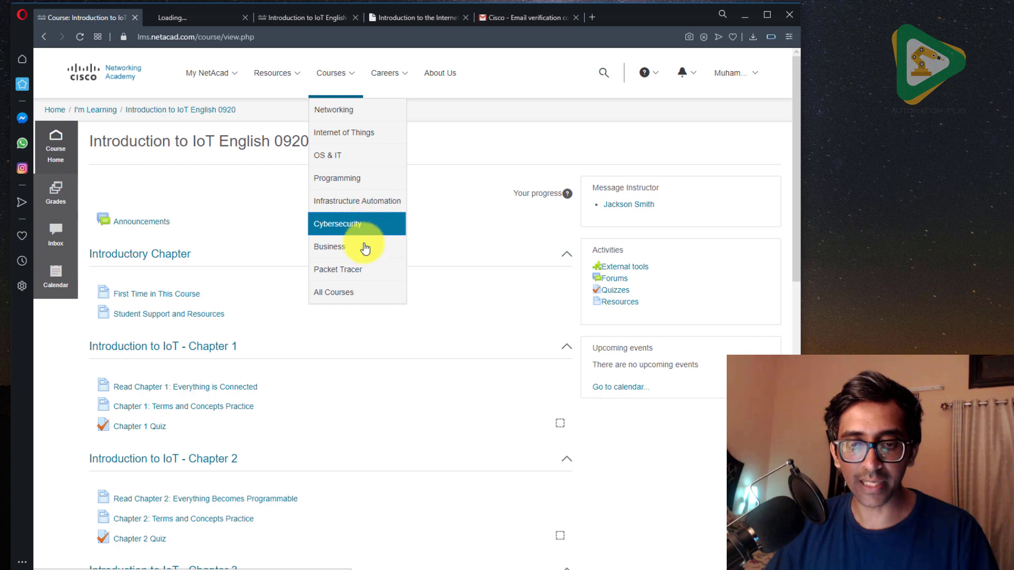
{"action": "left_click", "coordinate": [338, 224]}
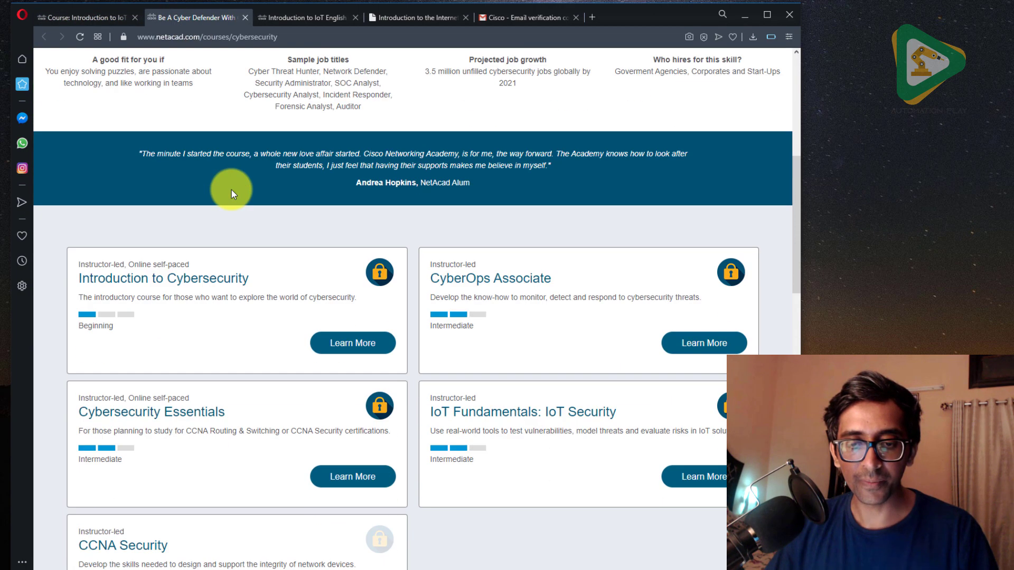
Step: Open the Introduction to Cybersecurity course page showing free, 15 hours, beginning level
{"action": "scroll", "scroll_direction": "down", "scroll_amount": 3}
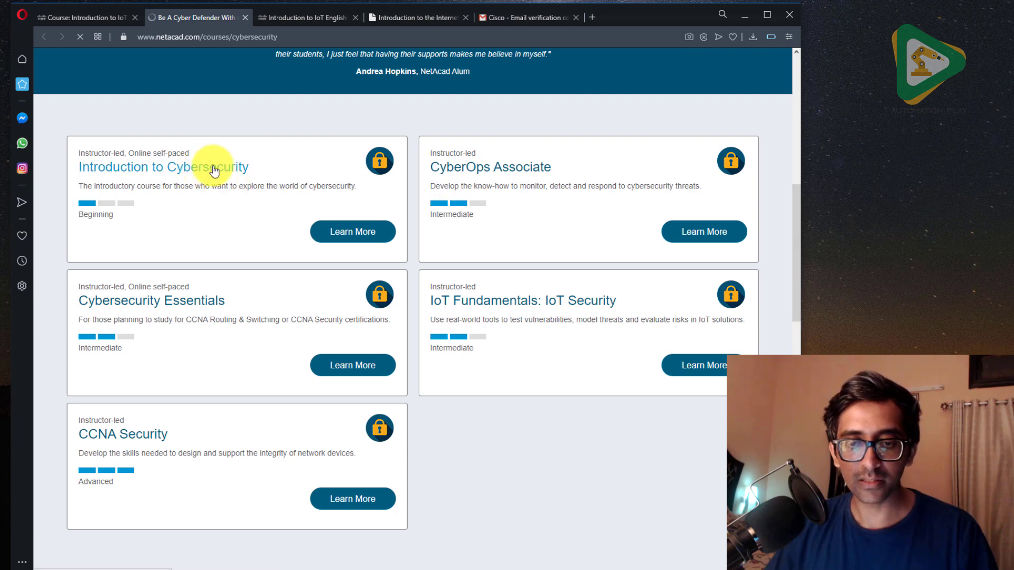
{"action": "left_click", "coordinate": [157, 167]}
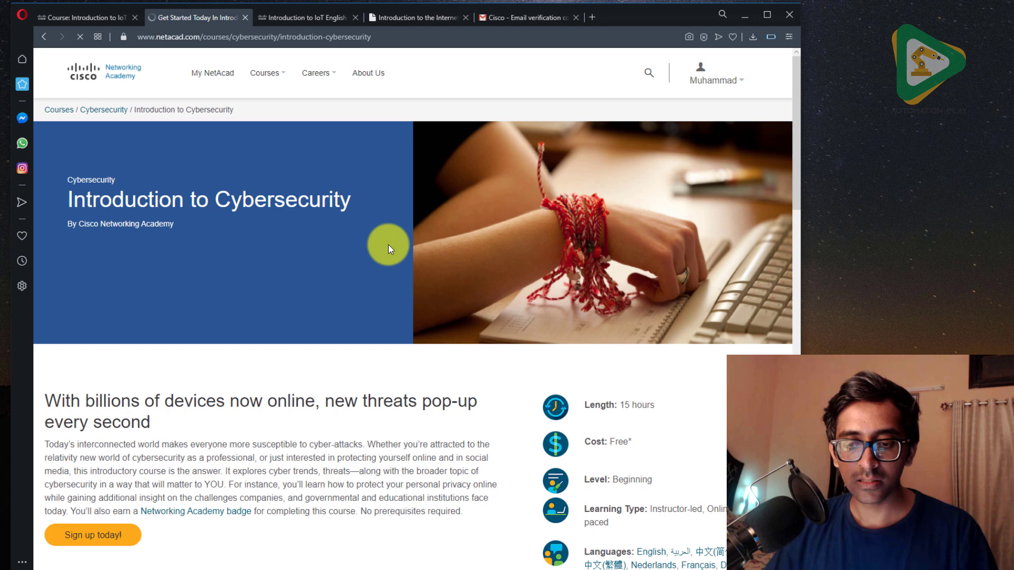
{"action": "scroll", "scroll_direction": "down", "scroll_amount": 3}
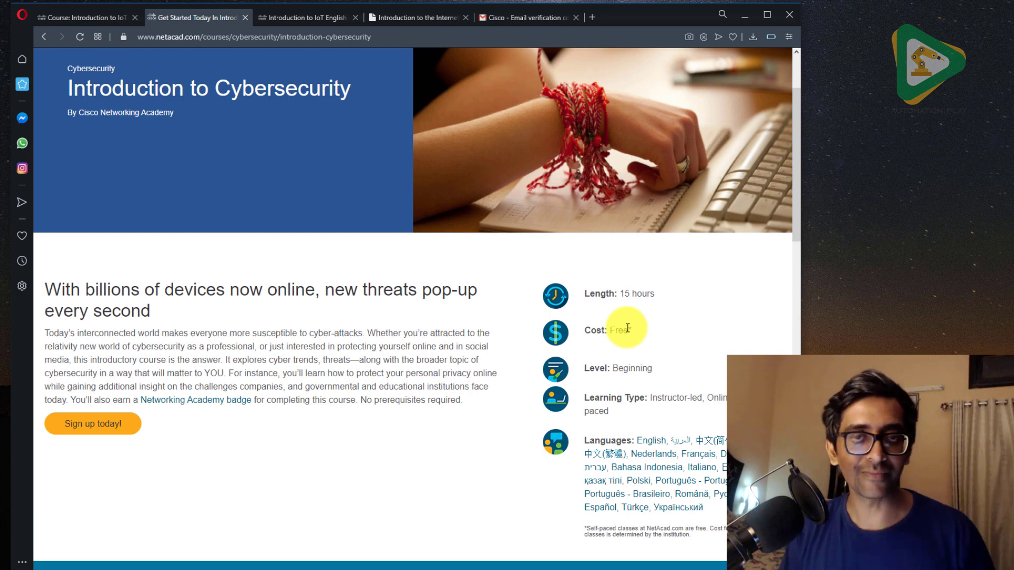
{"action": "mouse_move", "coordinate": [509, 420]}
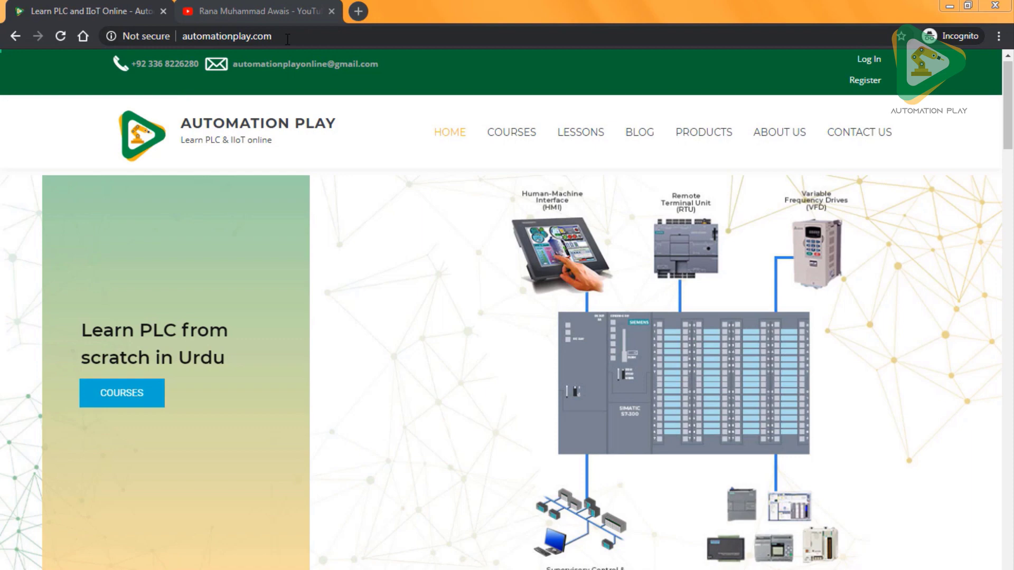
{"action": "mouse_move", "coordinate": [737, 291]}
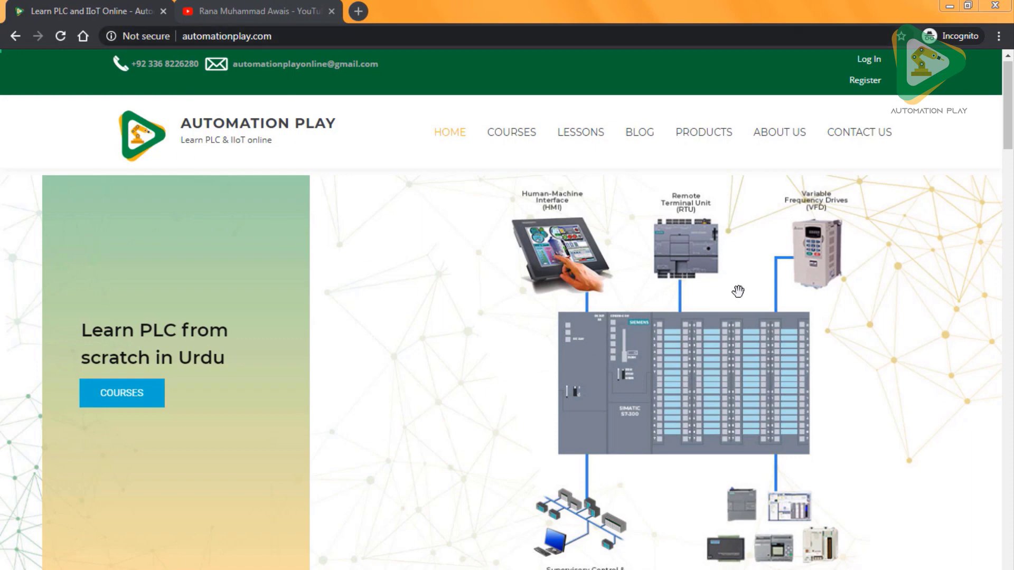
Step: Scroll the Automation Play home page down to the Popular Courses section
{"action": "scroll", "scroll_direction": "down", "scroll_amount": 3}
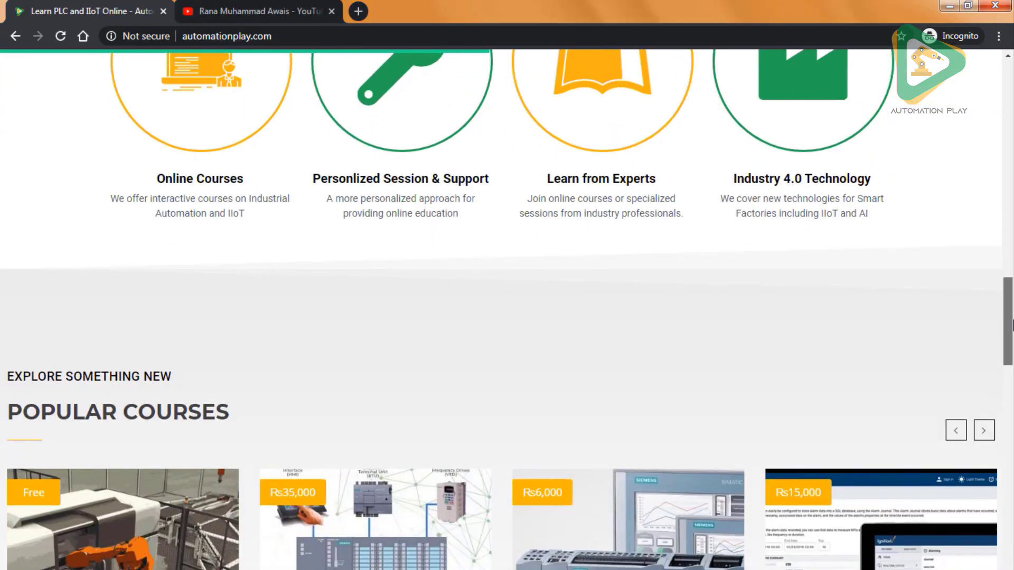
{"action": "scroll", "scroll_direction": "down", "scroll_amount": 3}
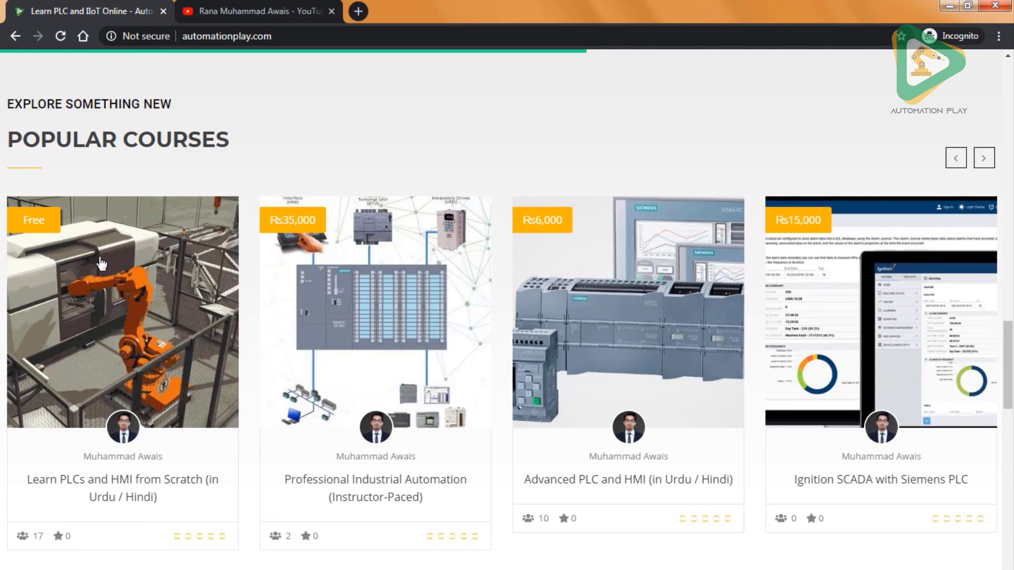